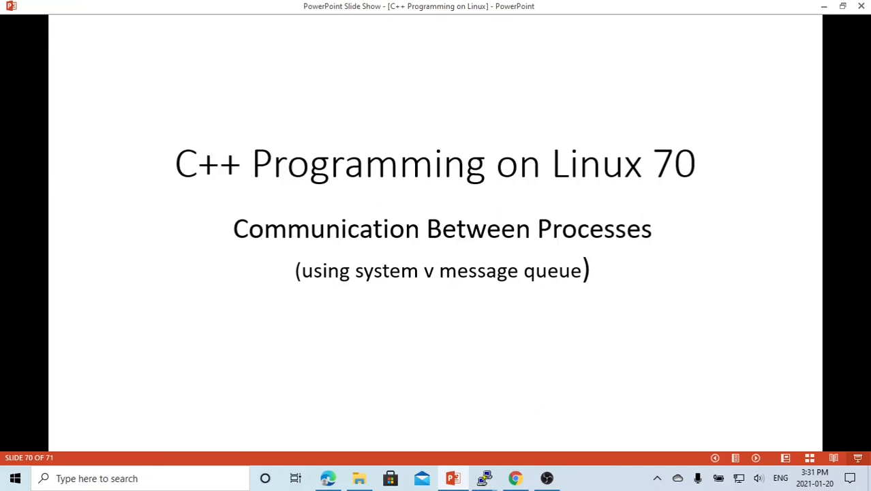
pyautogui.moveTo(513, 477)
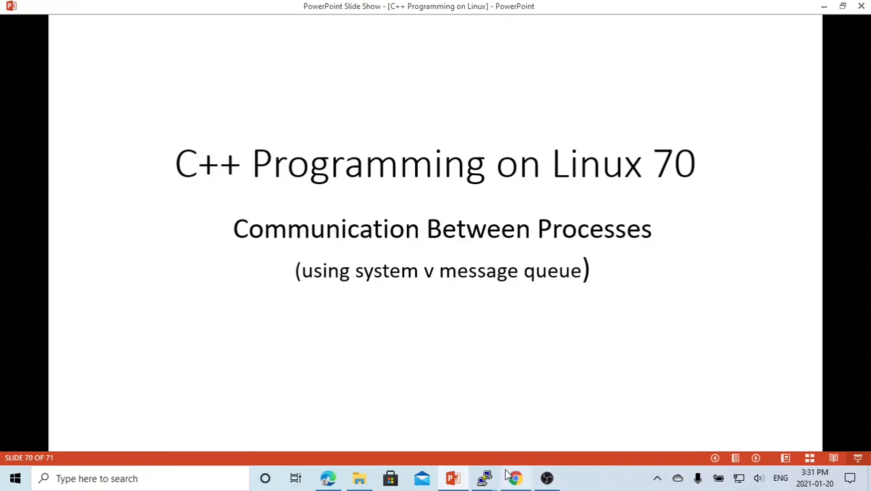
# Bring up the Tutorialspoint article and highlight 'Shared Memory' and 'Message Queues'
pyautogui.click(514, 477)
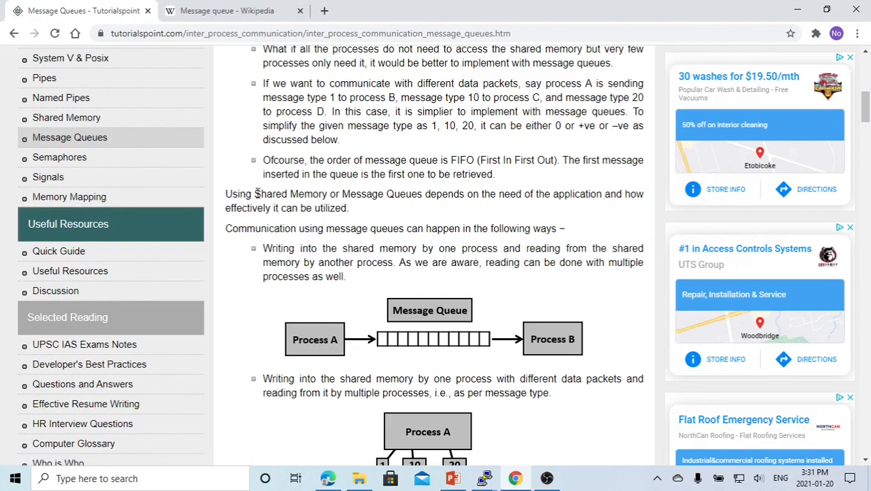
pyautogui.doubleClick(286, 194)
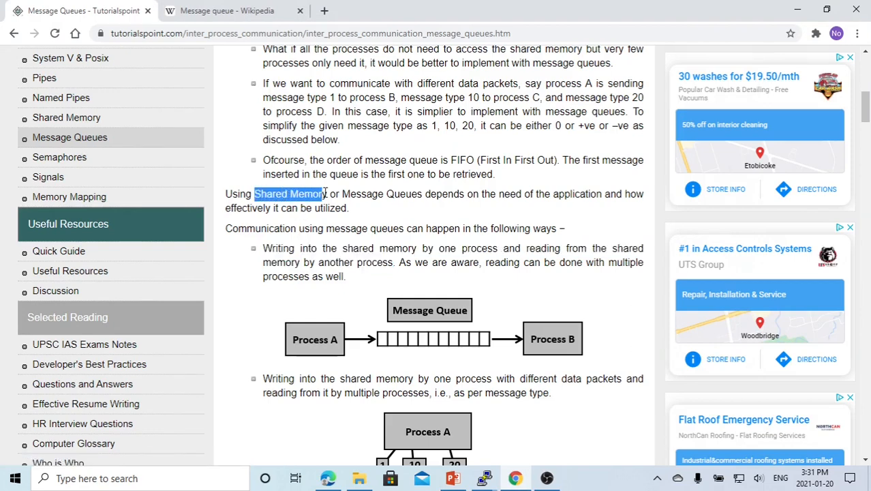
pyautogui.doubleClick(379, 193)
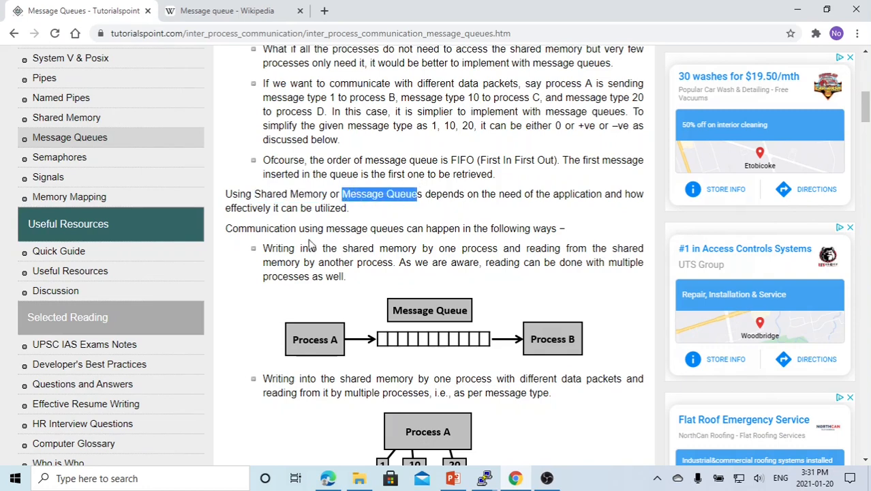
pyautogui.moveTo(250, 229)
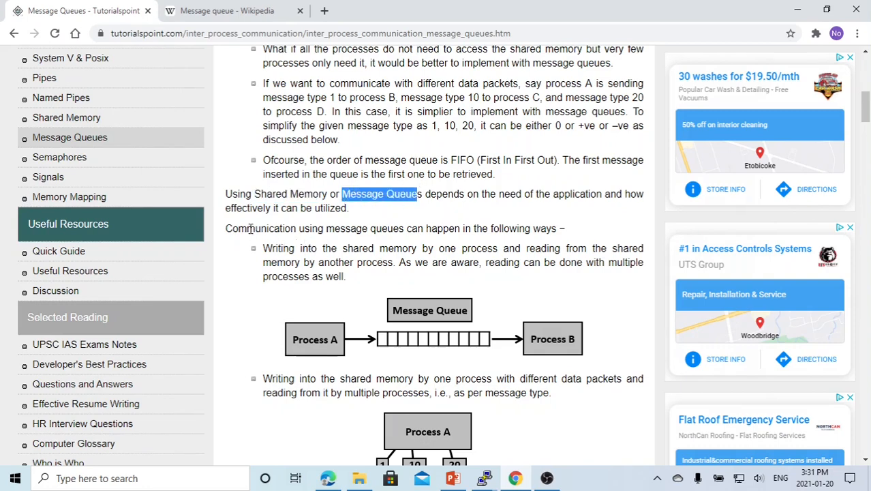
pyautogui.moveTo(249, 224)
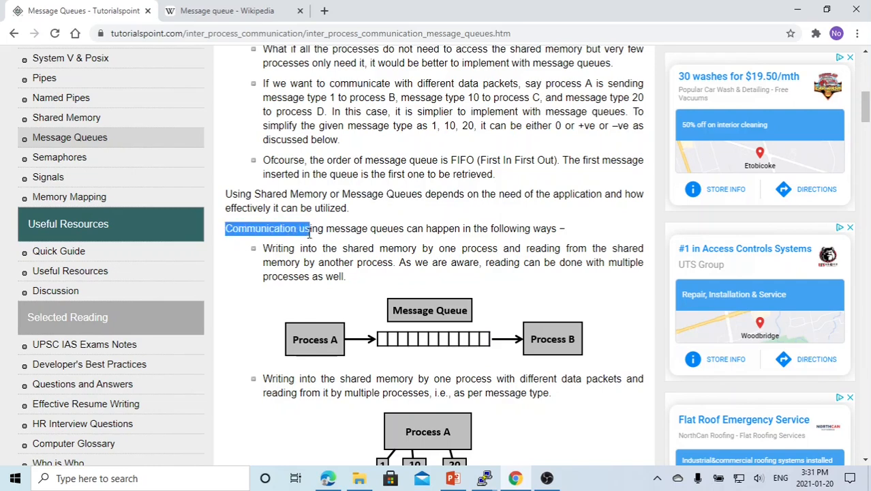
# Highlight the sentences introducing the communication ways and the first write-then-read method
pyautogui.moveTo(309, 228); pyautogui.dragTo(463, 228)
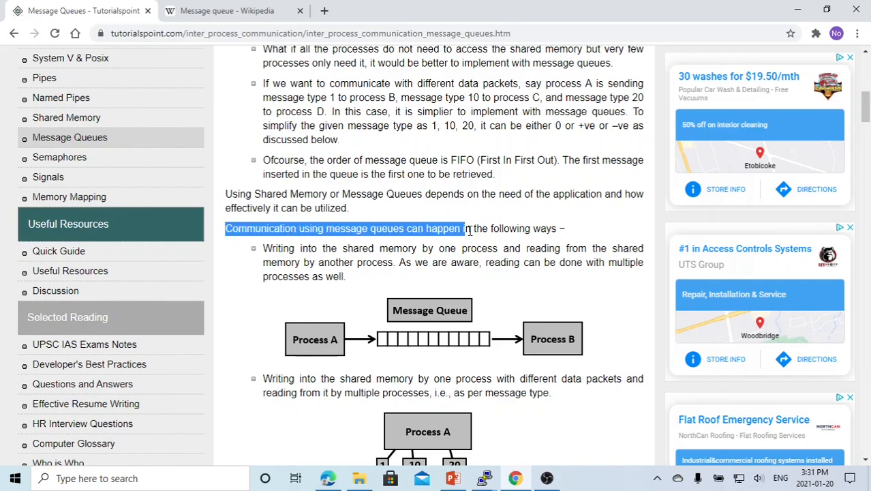
pyautogui.moveTo(462, 228); pyautogui.dragTo(558, 228)
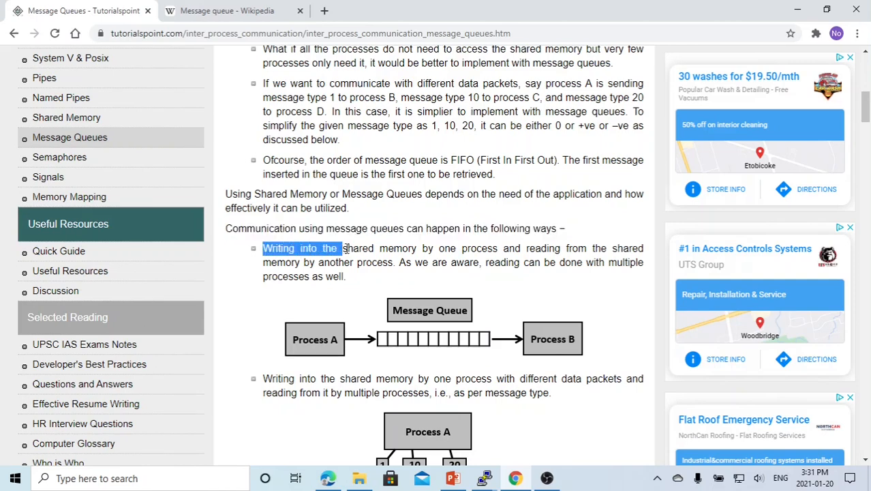
pyautogui.moveTo(344, 248); pyautogui.dragTo(460, 248)
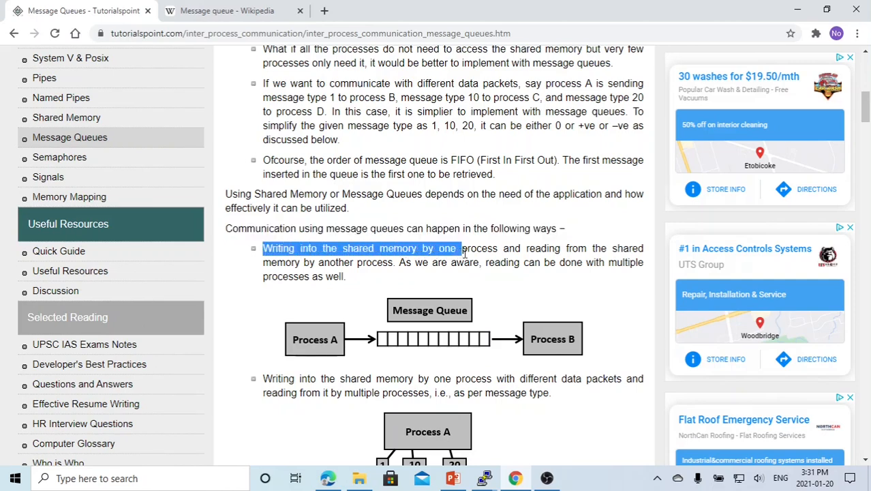
pyautogui.moveTo(456, 248); pyautogui.dragTo(569, 248)
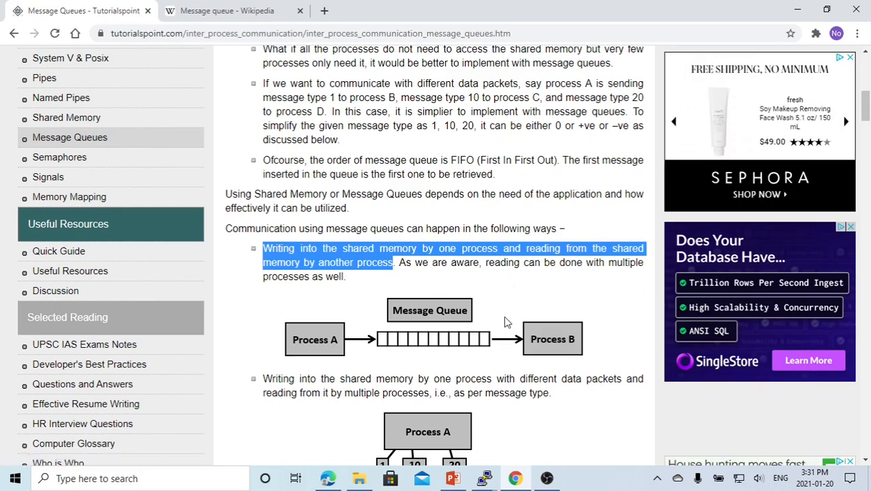
pyautogui.moveTo(492, 333)
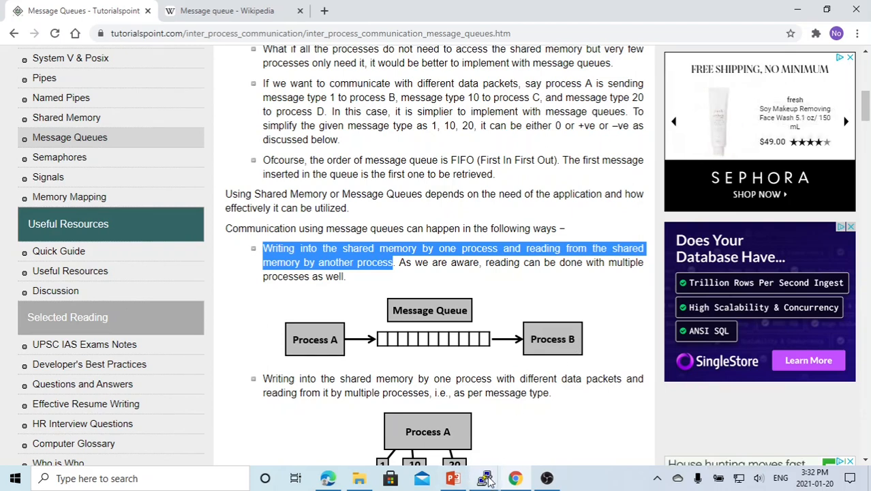
# Switch to the Debian PuTTY session, mark mq_recv.cpp in the listing, and begin typing vi
pyautogui.click(483, 477)
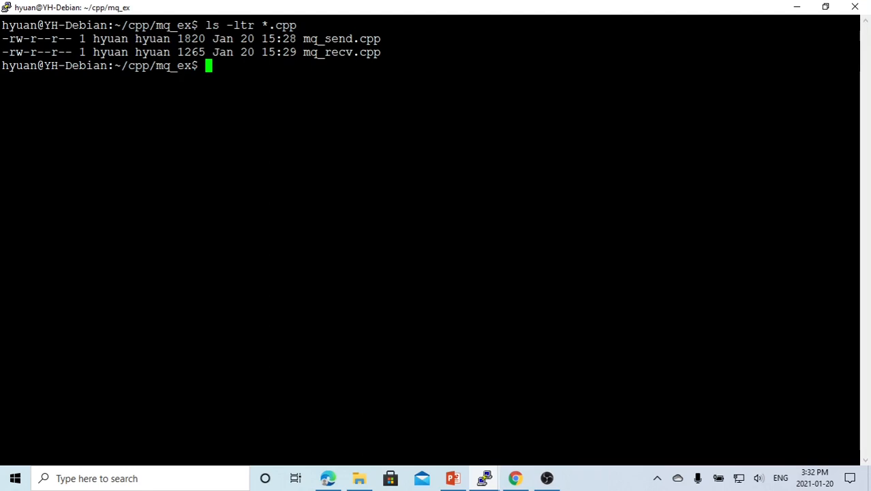
pyautogui.doubleClick(341, 38)
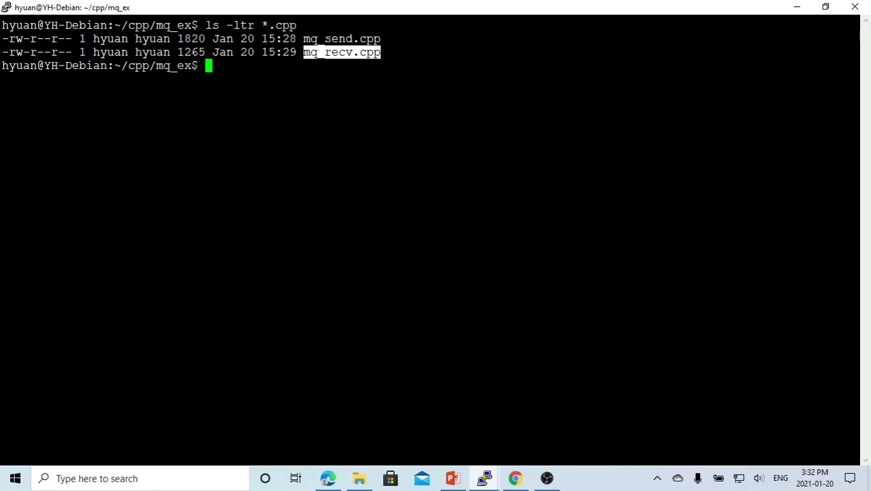
pyautogui.write('vi')
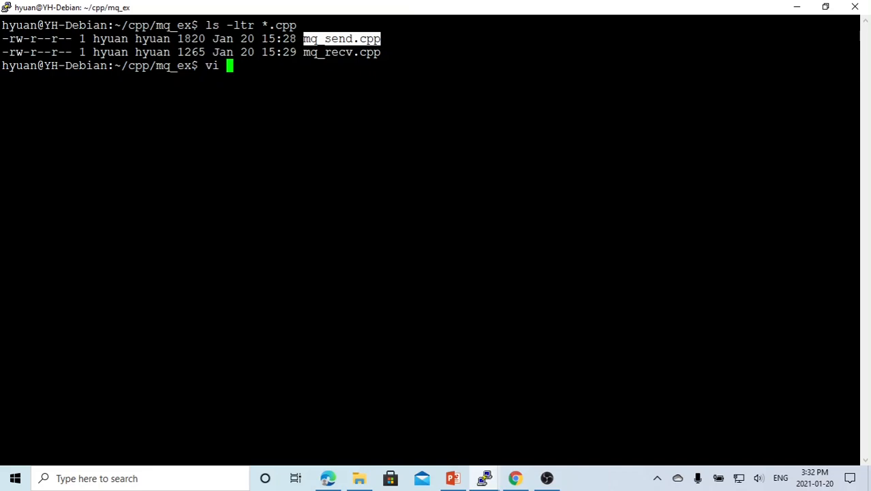
# Open mq_send.cpp in vim and point out the 1024-character message buffer size
pyautogui.press('Return')
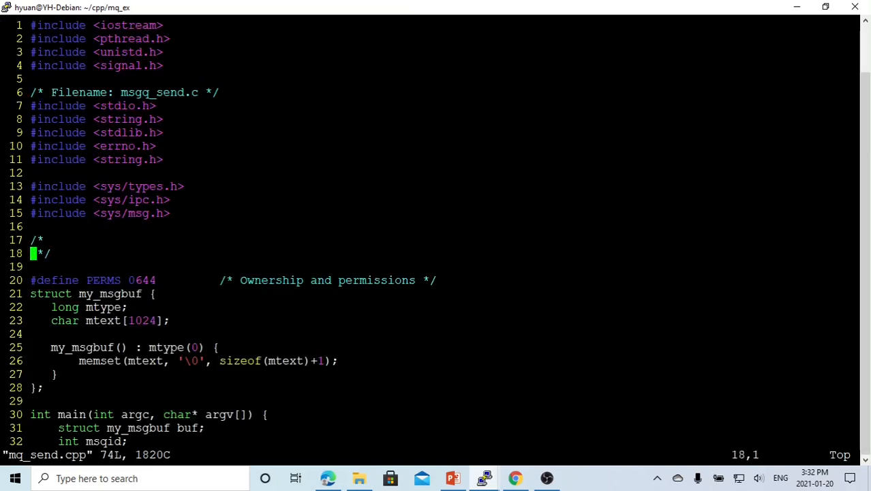
pyautogui.scroll(-3)
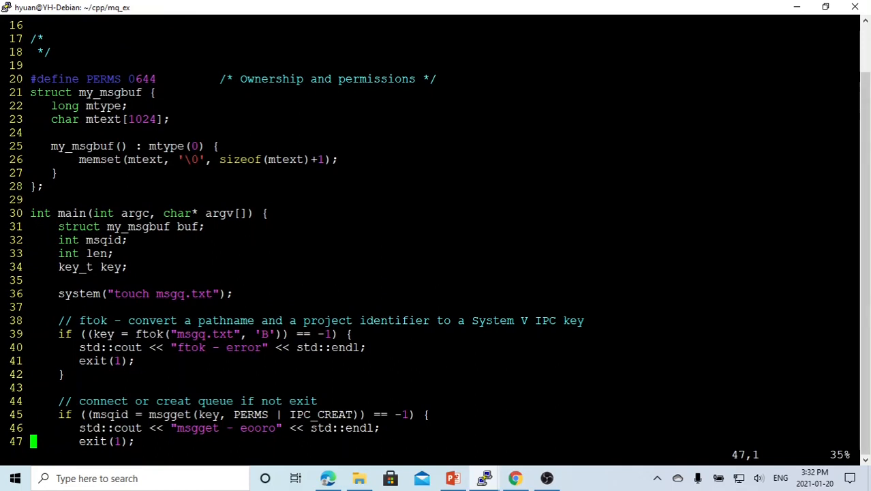
pyautogui.doubleClick(110, 92)
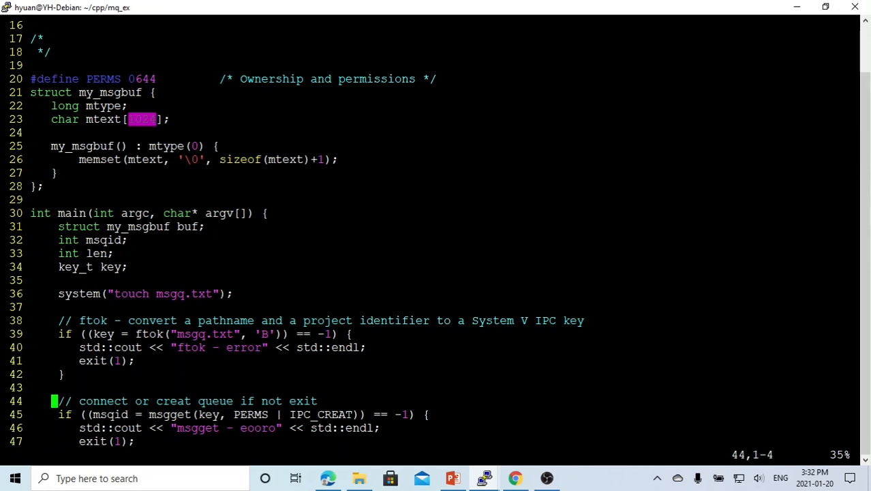
pyautogui.scroll(-3)
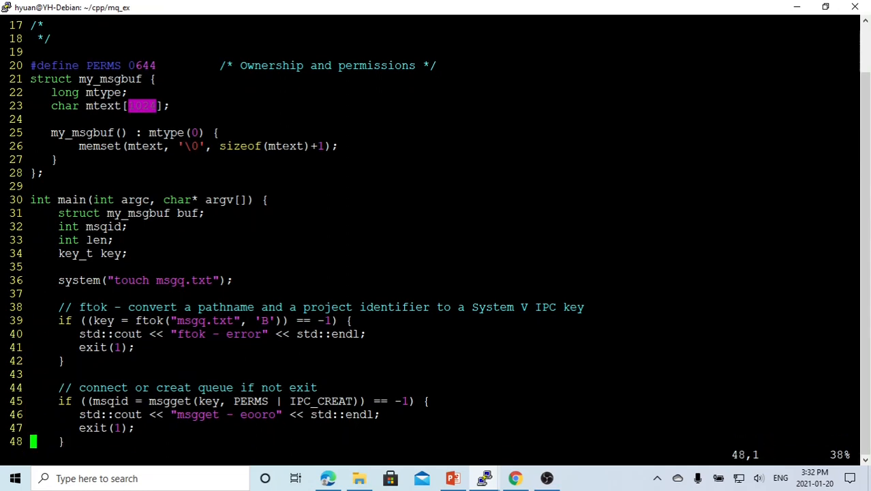
pyautogui.scroll(-3)
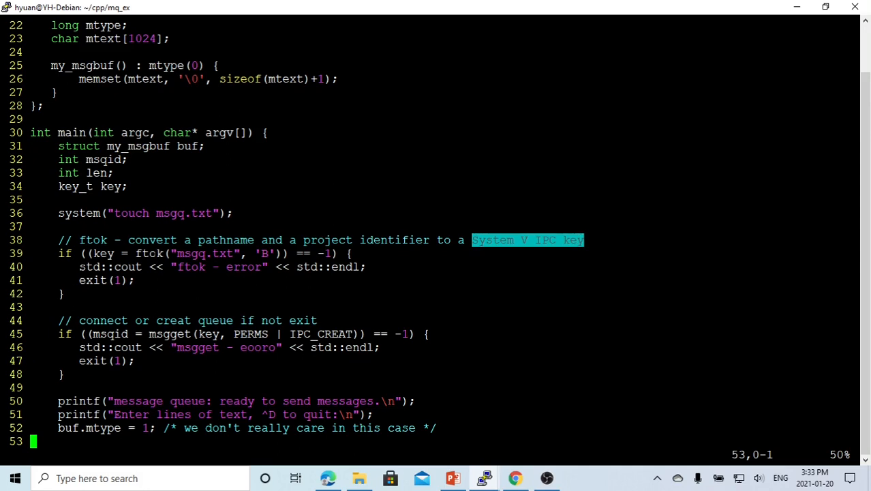
# Highlight the System V IPC key phrase and ftok's key variable, then reach the ftok comment
pyautogui.doubleClick(149, 253)
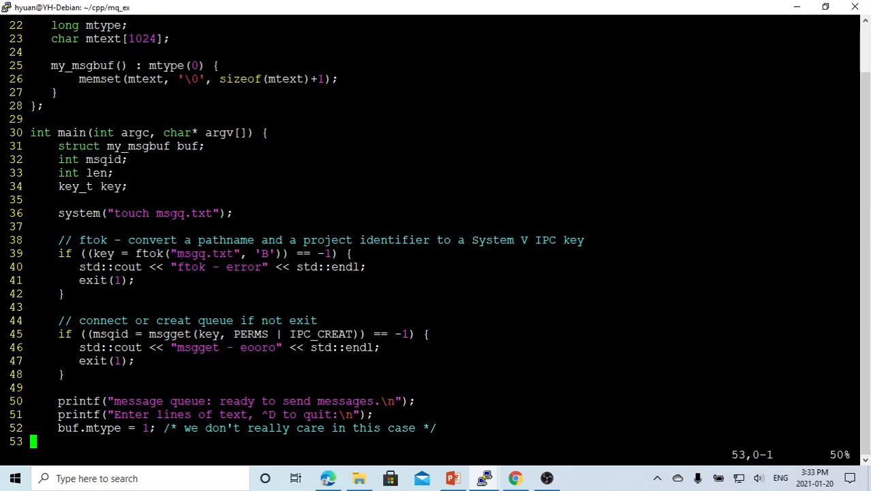
pyautogui.doubleClick(167, 213)
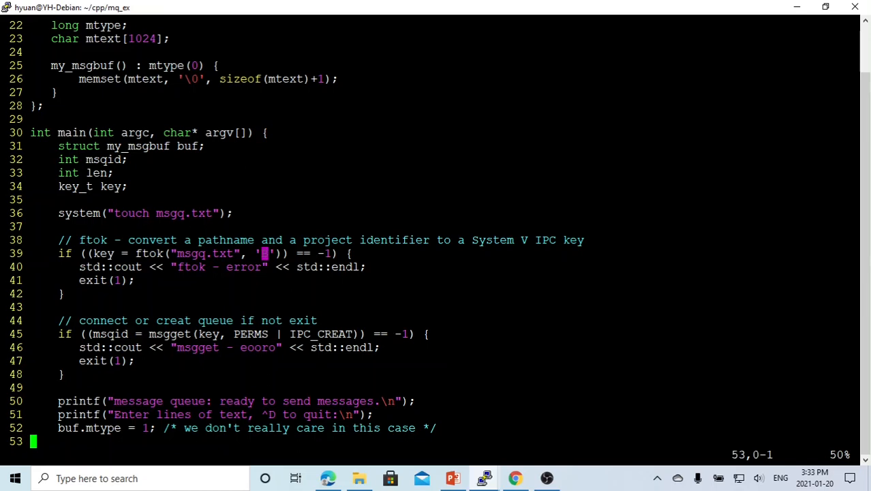
pyautogui.write('B')
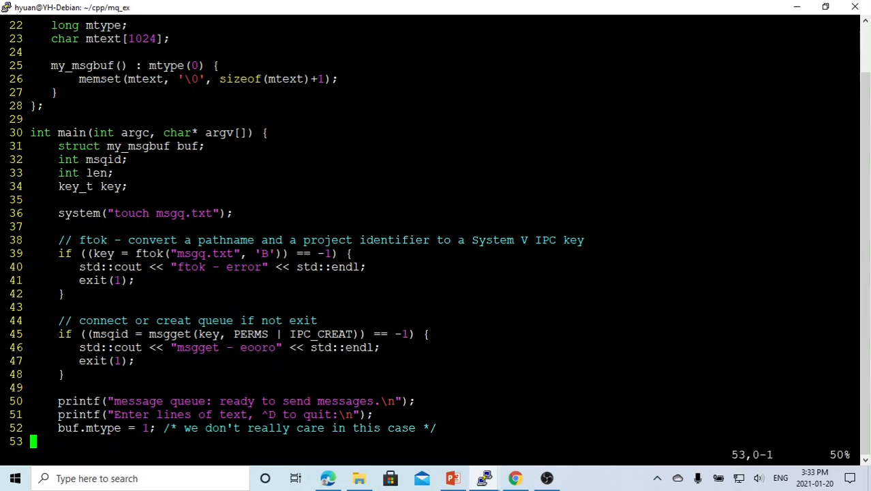
pyautogui.doubleClick(101, 252)
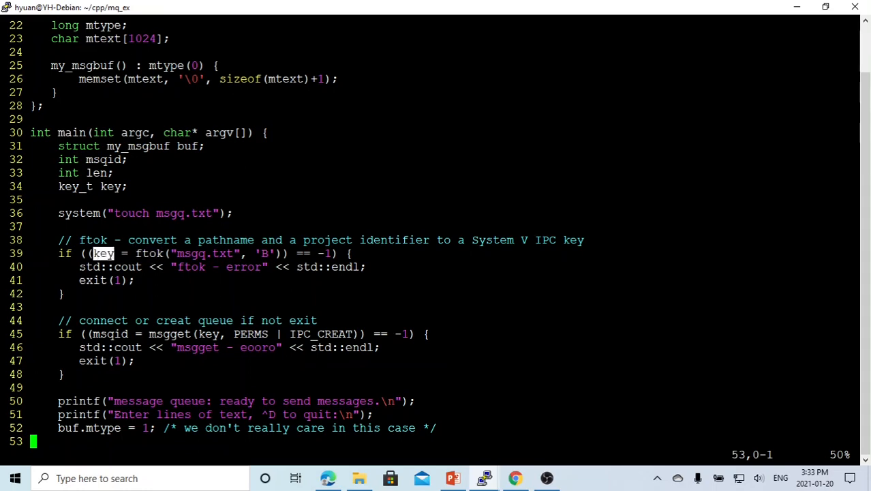
pyautogui.press('up')
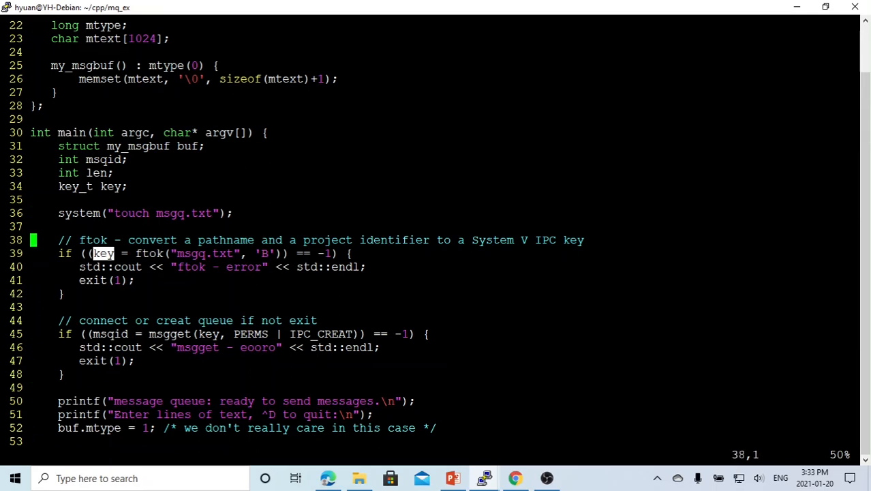
# Insert 'step 1 :' on the ftok comment and 'step 2 :' on the msgget comment
pyautogui.press('i')
pyautogui.write(' step 1 :')
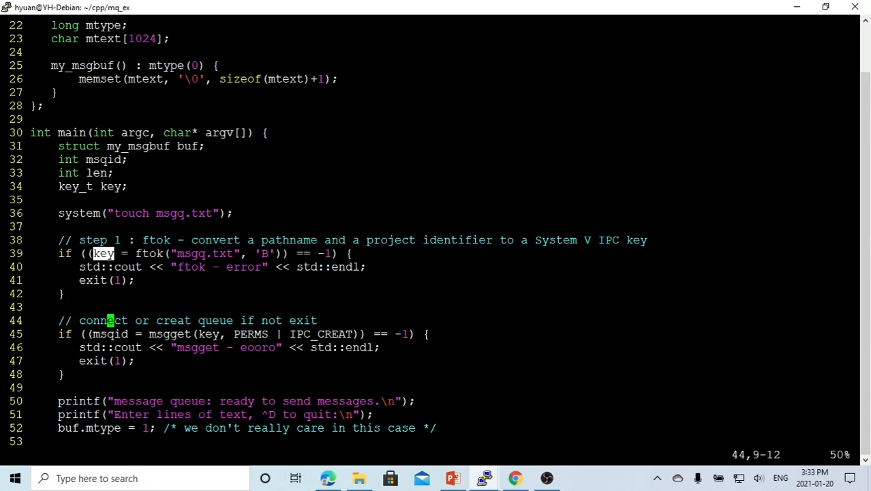
pyautogui.press('i')
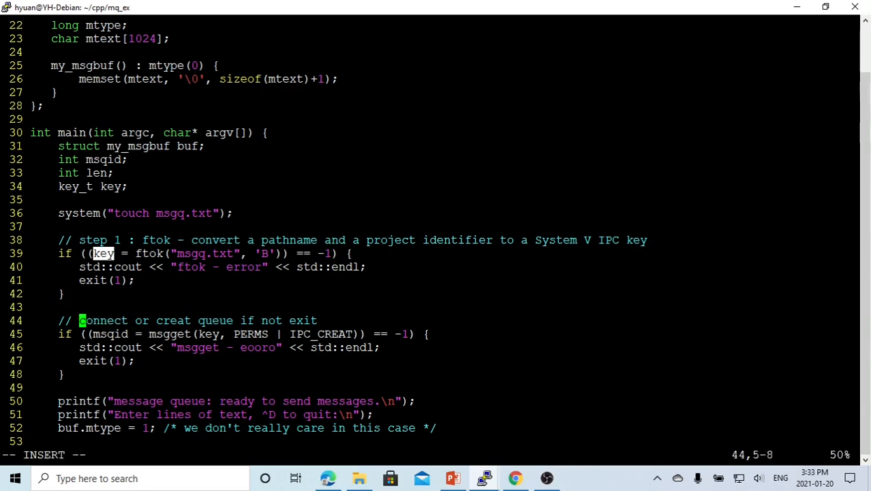
pyautogui.write('step 2')
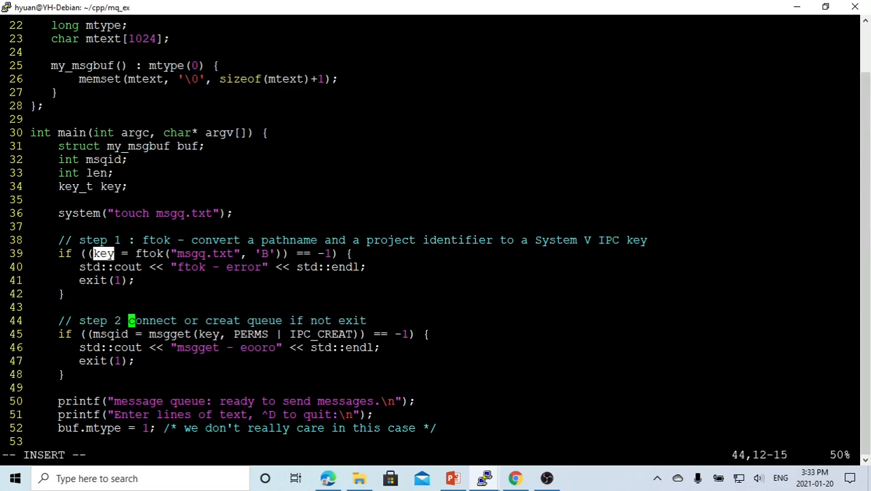
pyautogui.write(':')
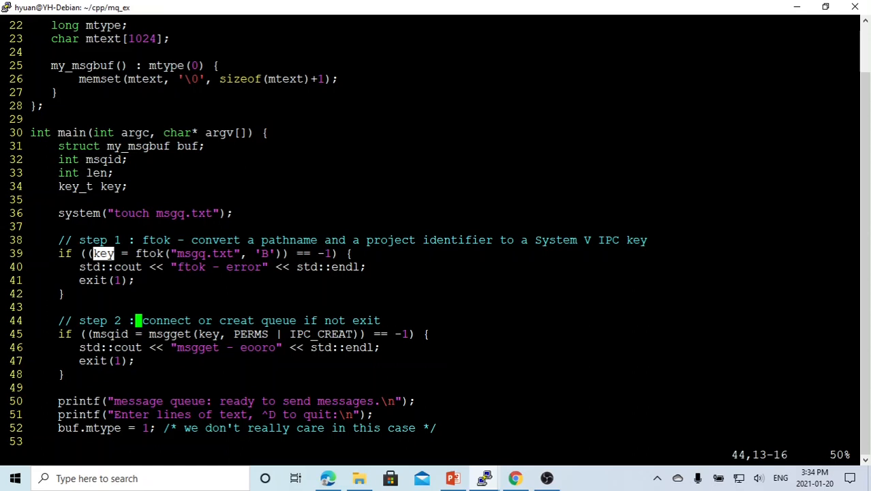
# Point out the IPC_CREAT flag and the PERMS permission value in the msgget call
pyautogui.doubleClick(320, 333)
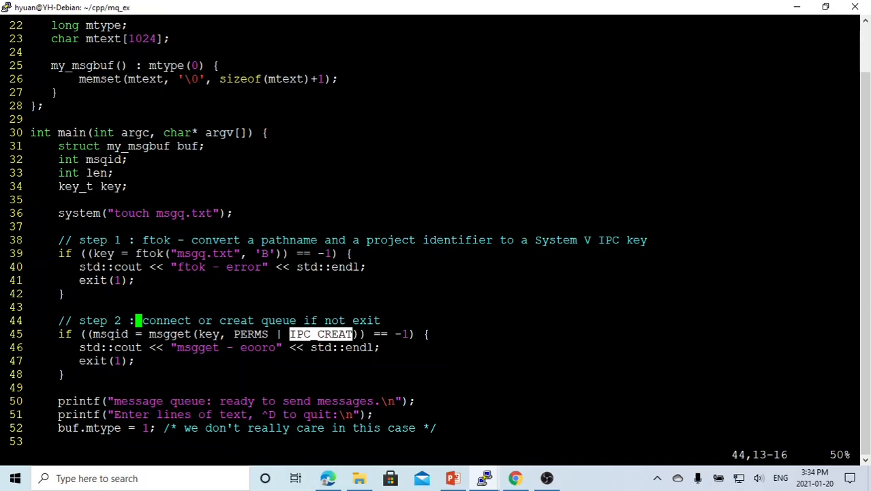
pyautogui.doubleClick(250, 333)
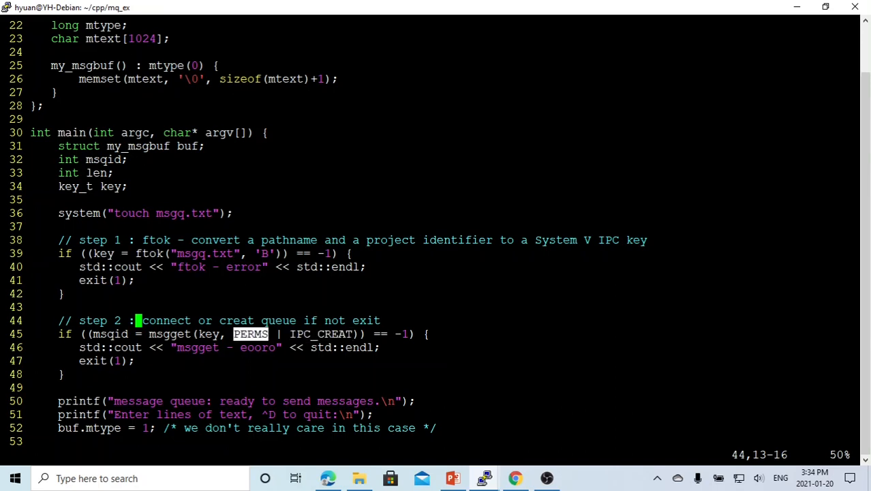
pyautogui.scroll(3)
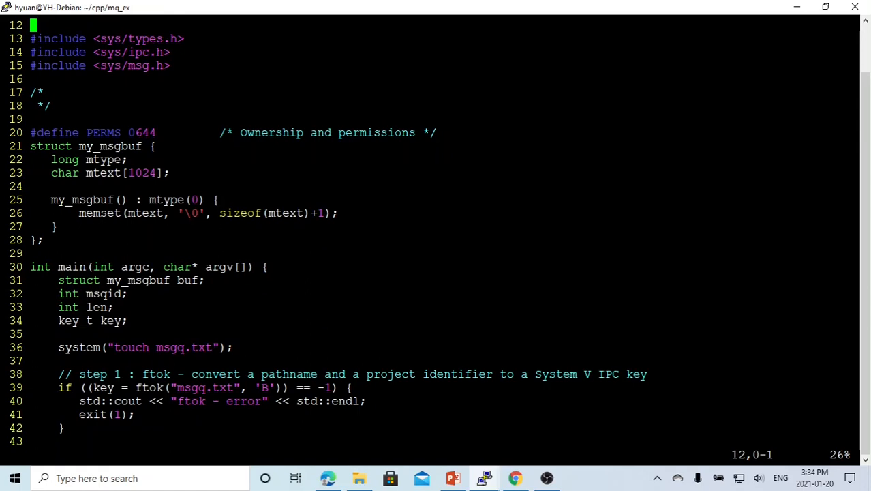
pyautogui.click(137, 66)
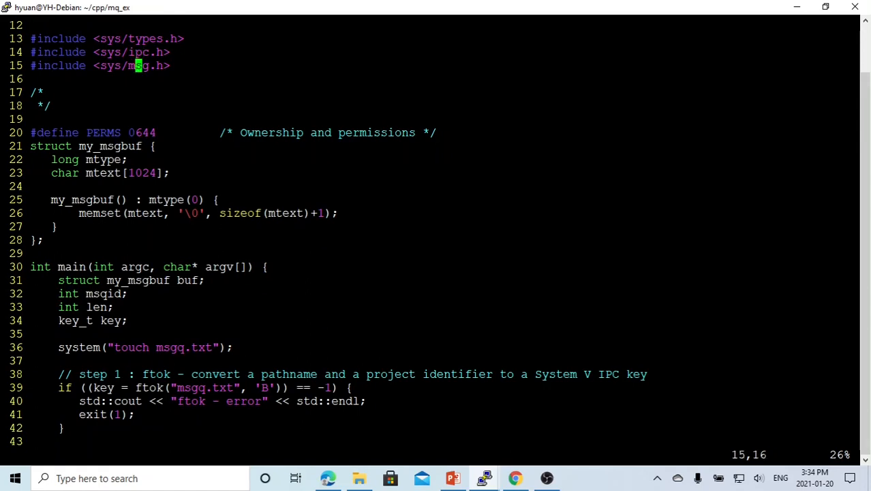
pyautogui.scroll(-3)
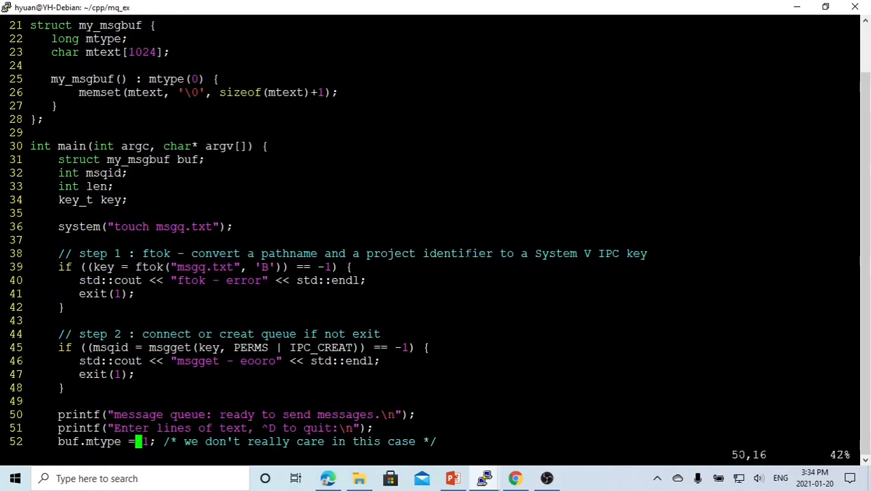
pyautogui.scroll(-3)
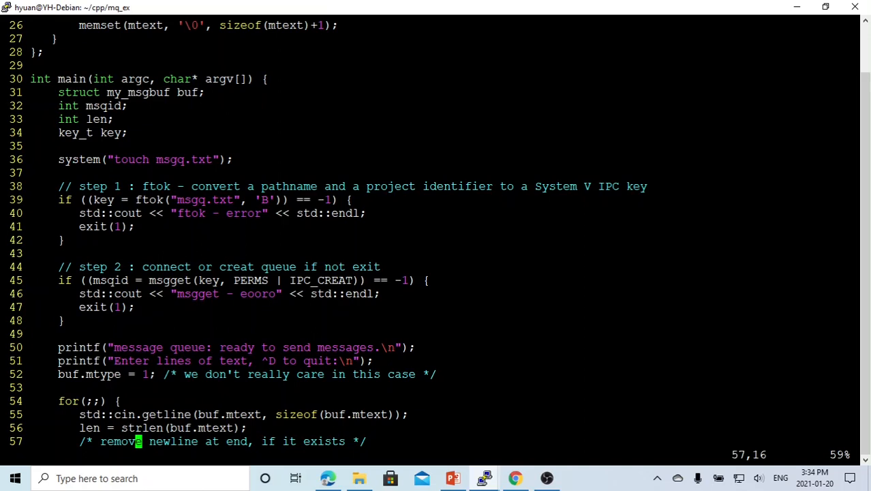
pyautogui.doubleClick(109, 280)
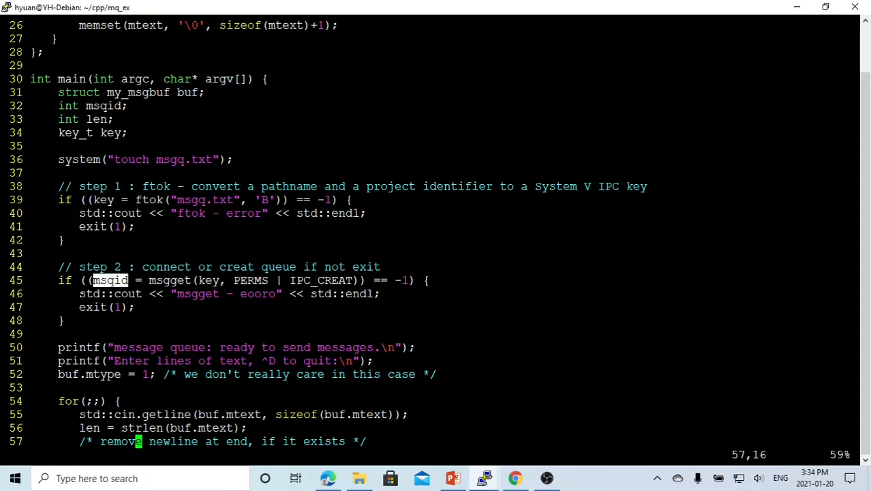
pyautogui.scroll(-3)
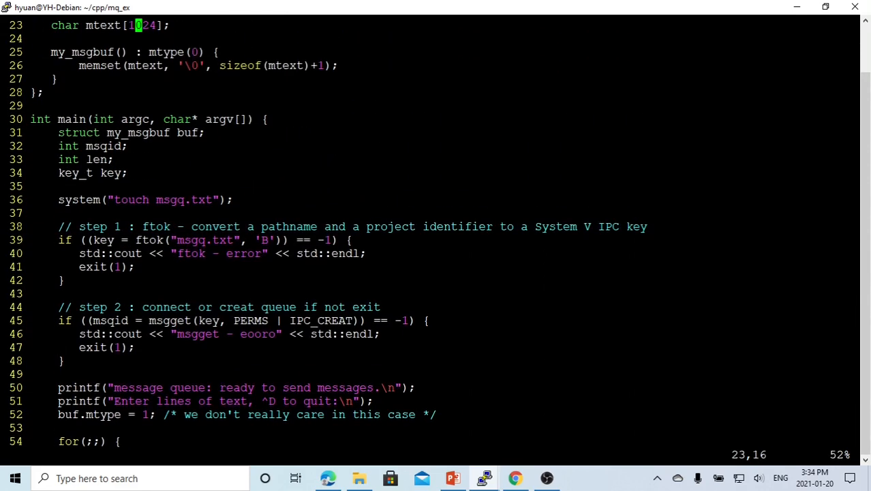
pyautogui.scroll(3)
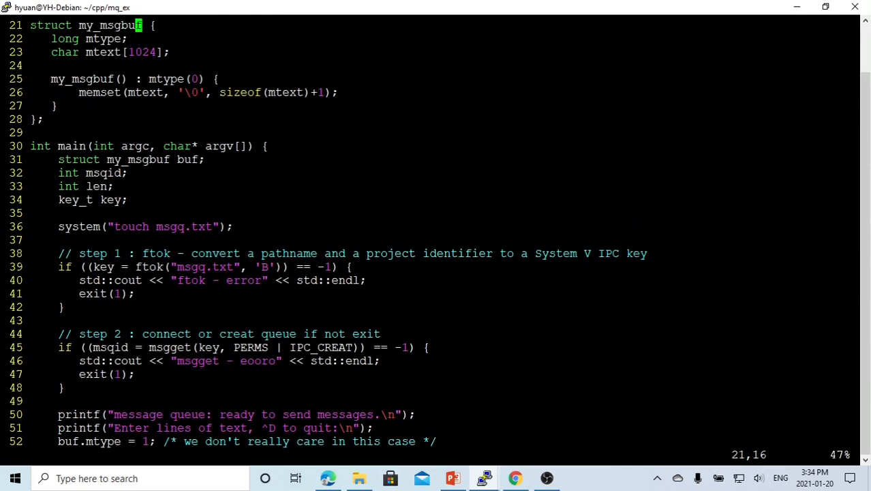
pyautogui.doubleClick(103, 52)
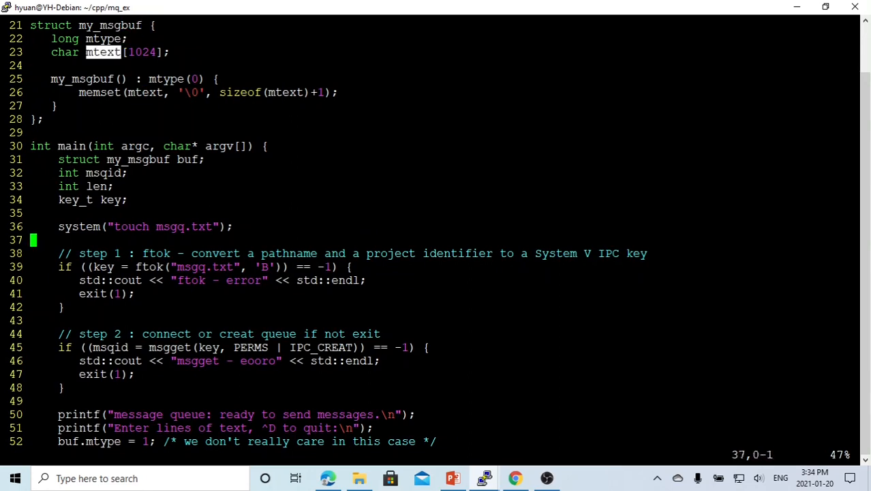
pyautogui.scroll(-3)
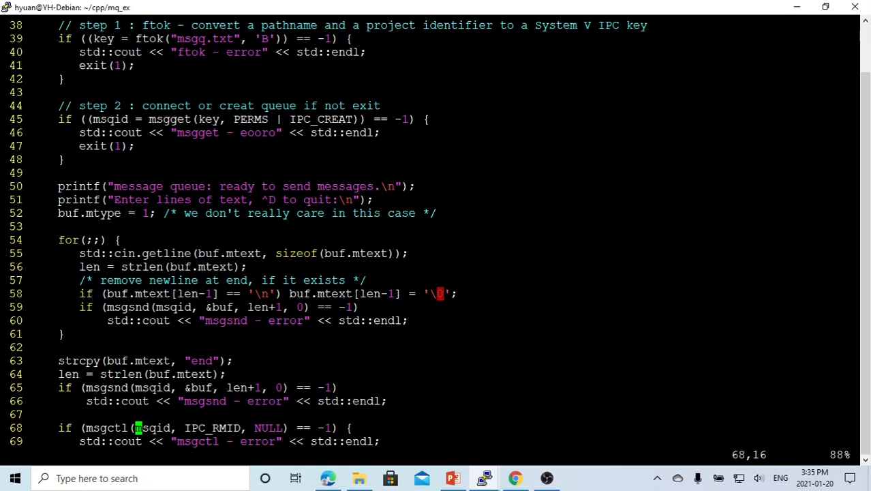
pyautogui.press('Down')
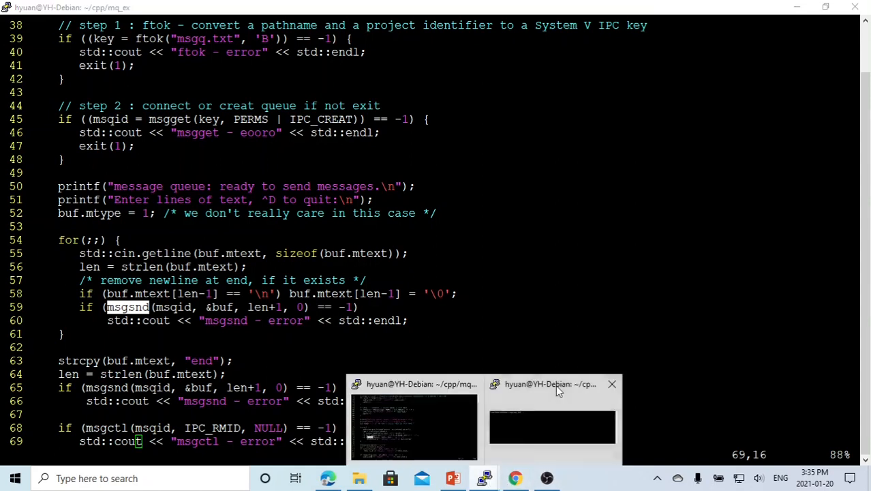
pyautogui.click(551, 422)
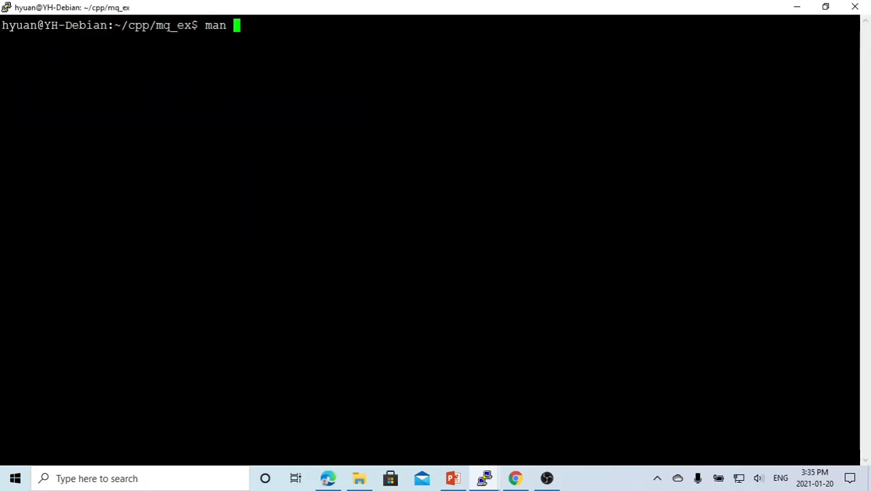
pyautogui.write('msg')
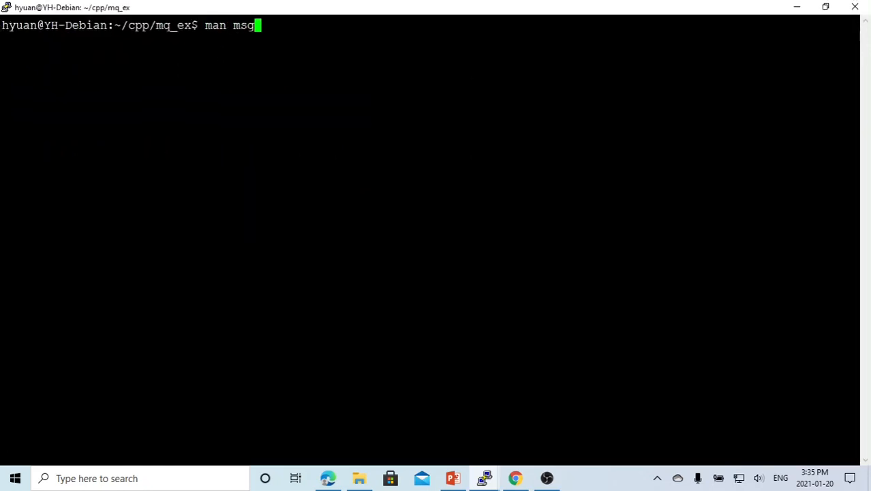
pyautogui.press('Return')
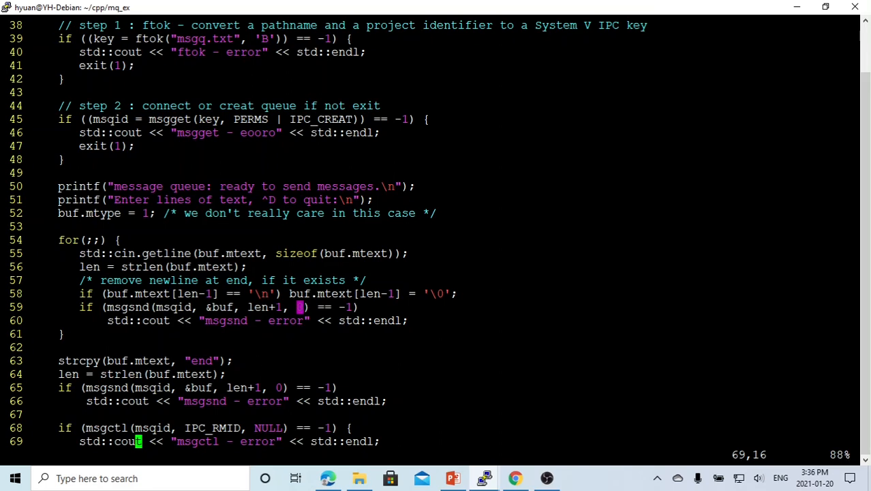
pyautogui.scroll(-3)
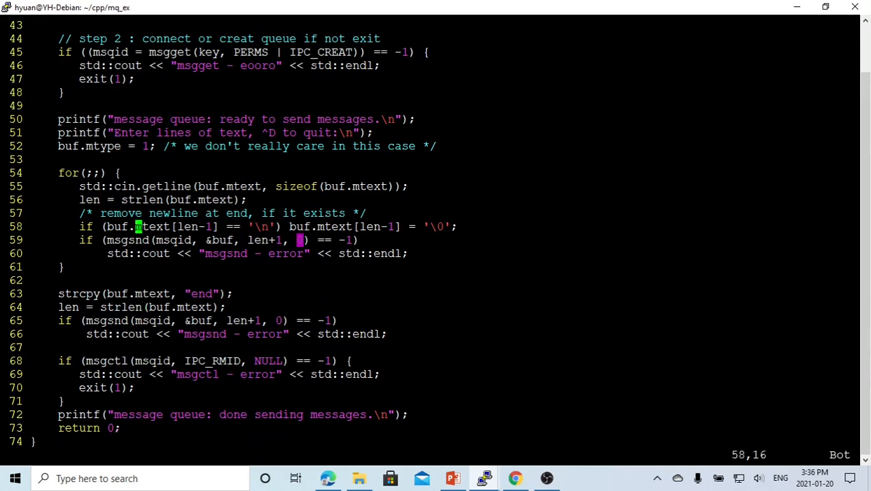
pyautogui.click(136, 293)
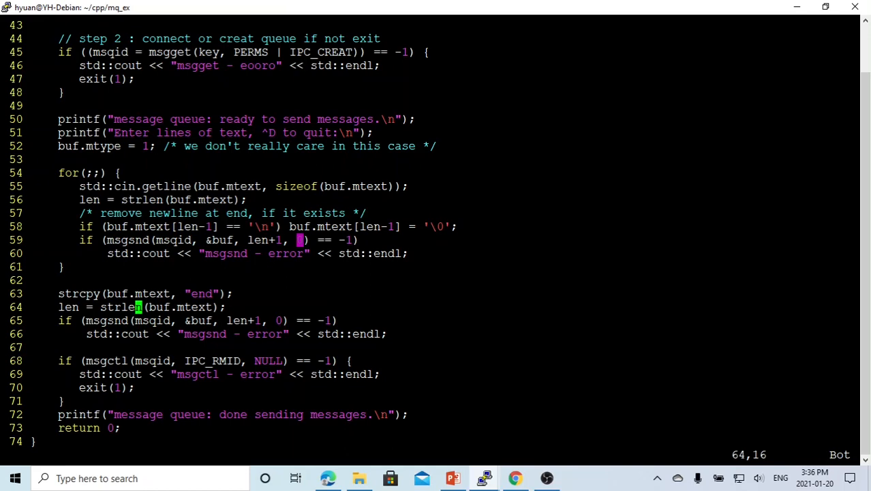
pyautogui.press('Up')
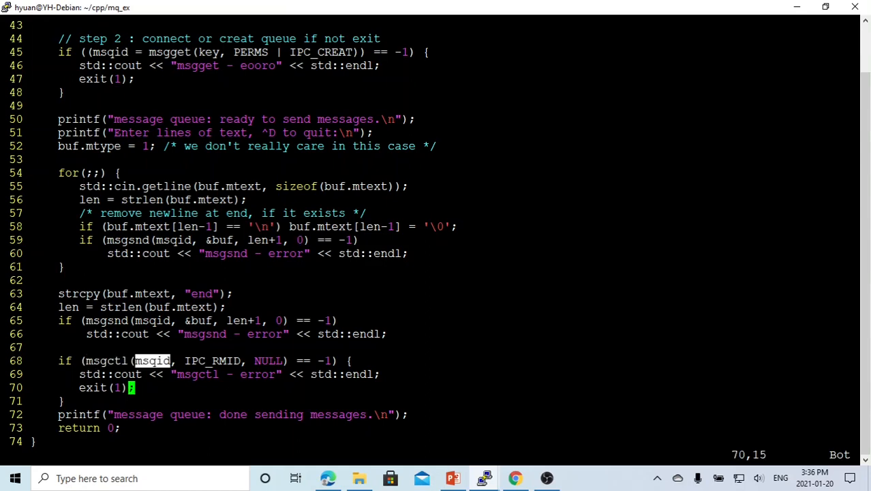
pyautogui.doubleClick(212, 360)
pyautogui.write('vi')
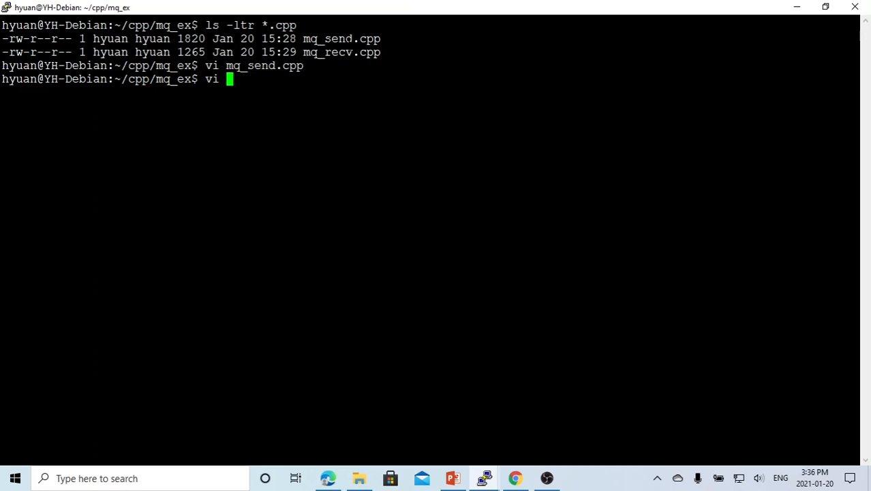
# Open mq_recv.cpp in vim and highlight the key variable in its ftok call
pyautogui.write(' mq_recv.cpp')
pyautogui.press('Return')
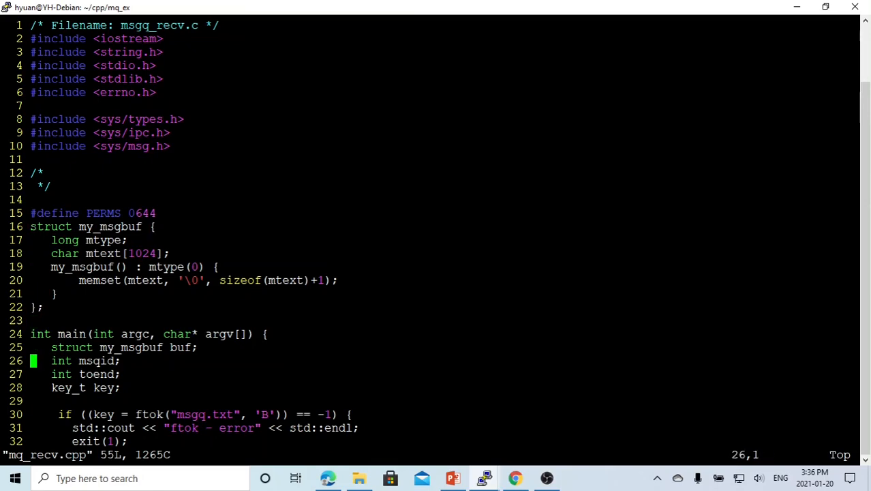
pyautogui.scroll(-3)
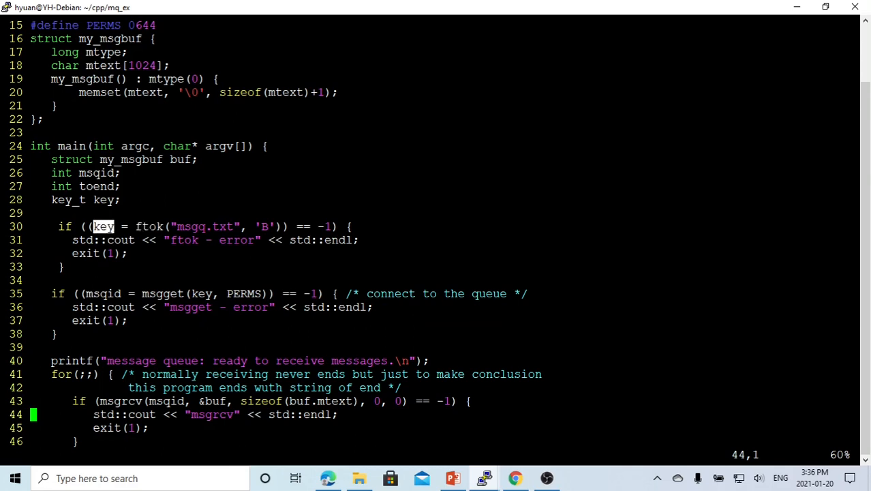
pyautogui.doubleClick(204, 226)
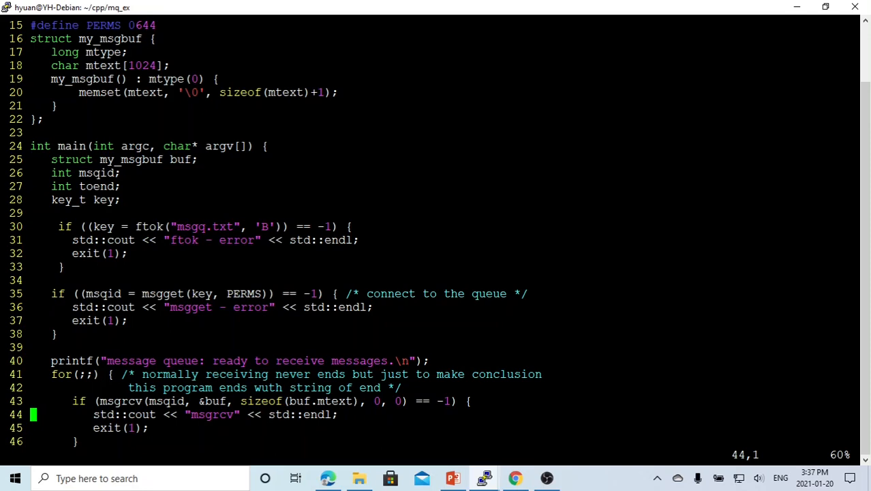
pyautogui.doubleClick(104, 293)
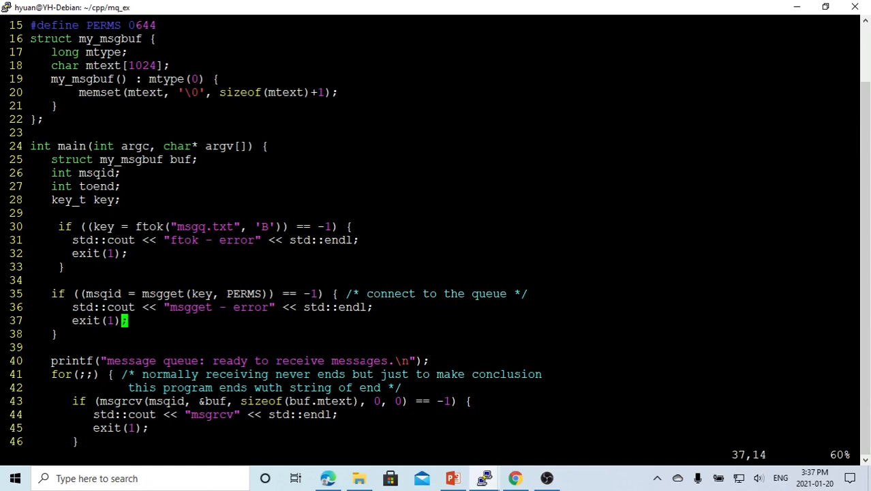
# Highlight the msgrcv call, its buf argument, and the my_msgbuf struct type
pyautogui.scroll(-3)
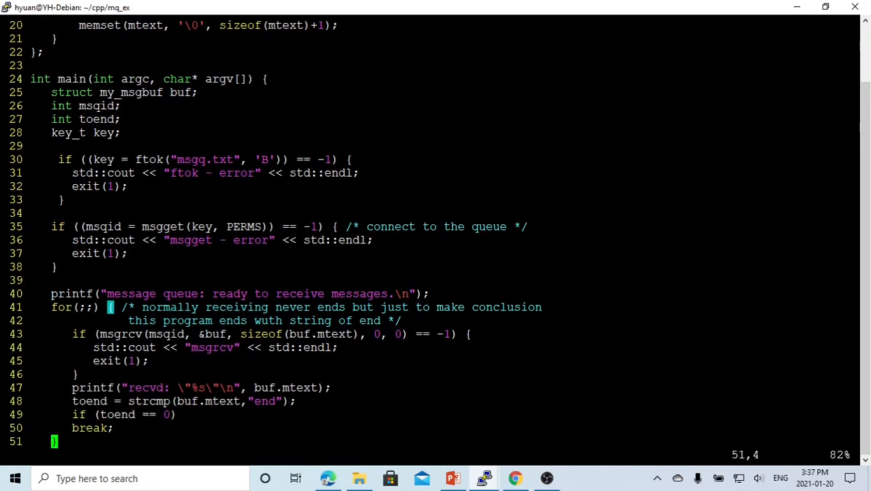
pyautogui.doubleClick(121, 334)
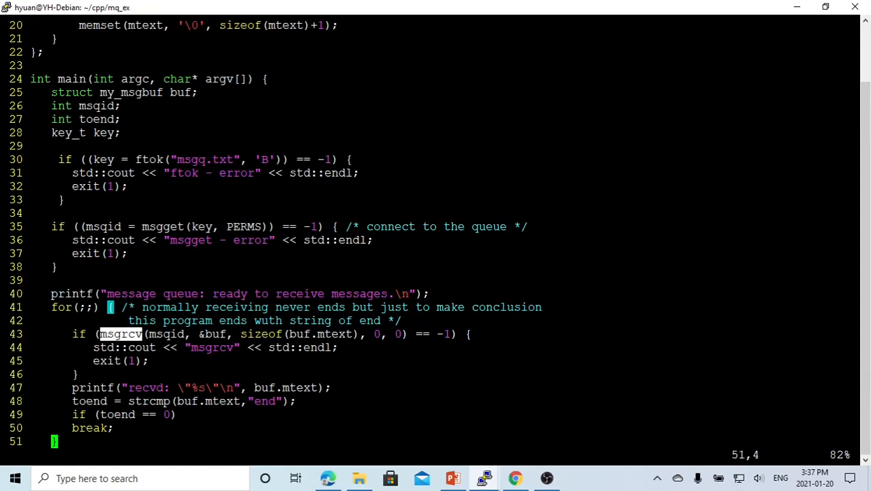
pyautogui.doubleClick(166, 333)
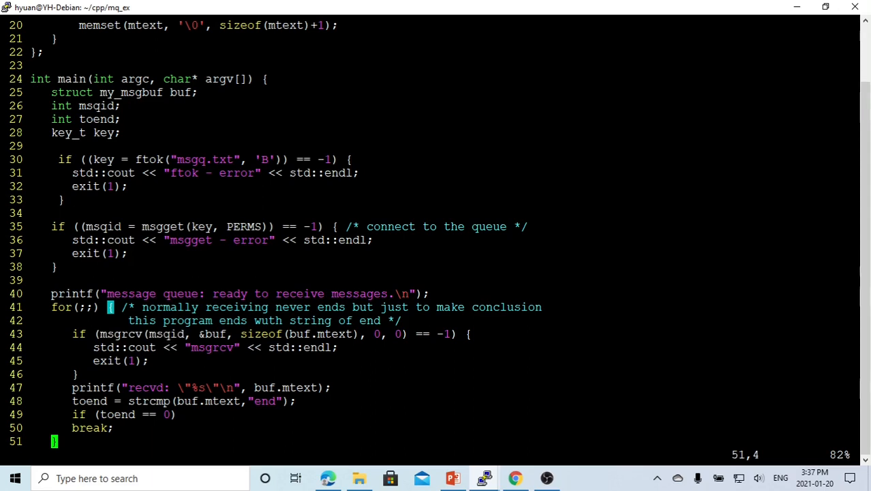
pyautogui.doubleClick(162, 226)
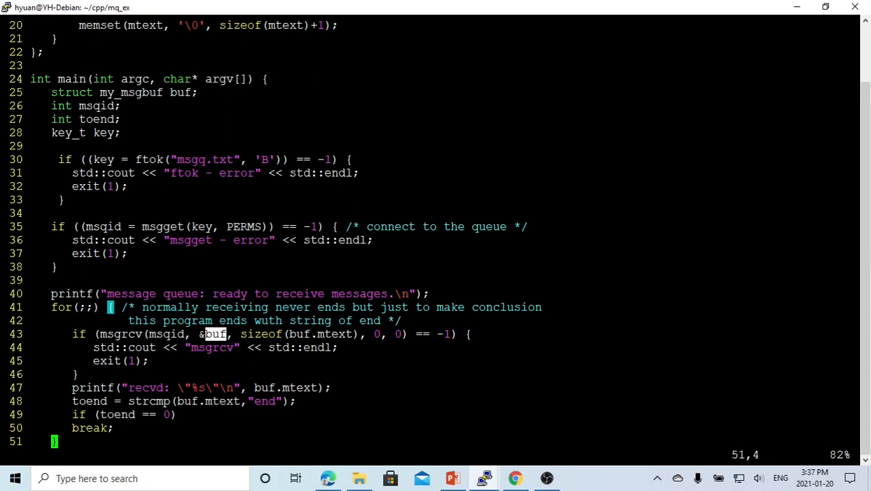
pyautogui.doubleClick(131, 92)
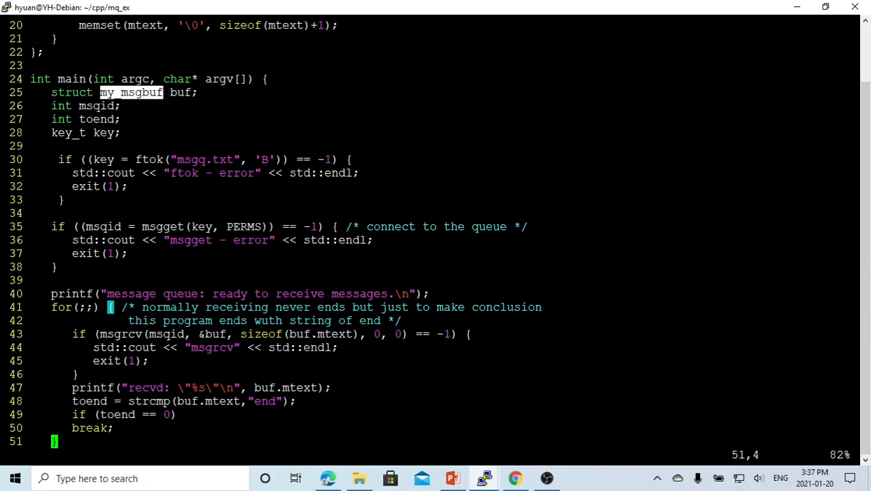
pyautogui.click(284, 333)
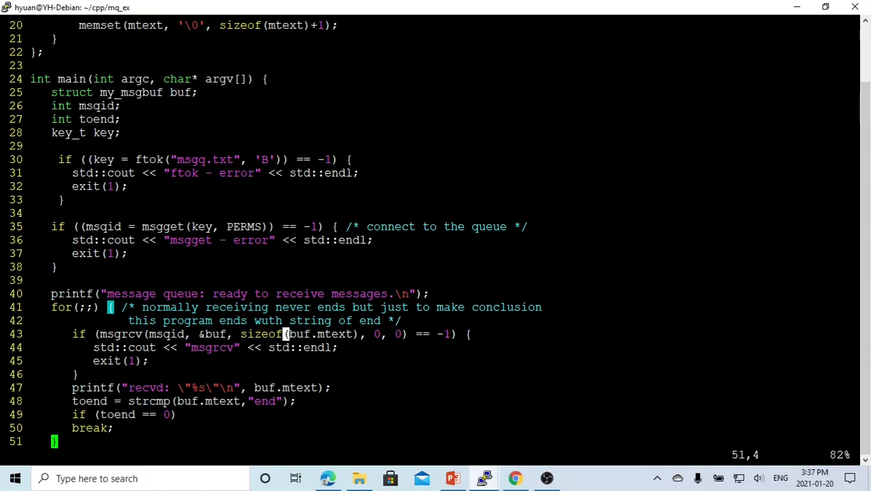
pyautogui.doubleClick(182, 92)
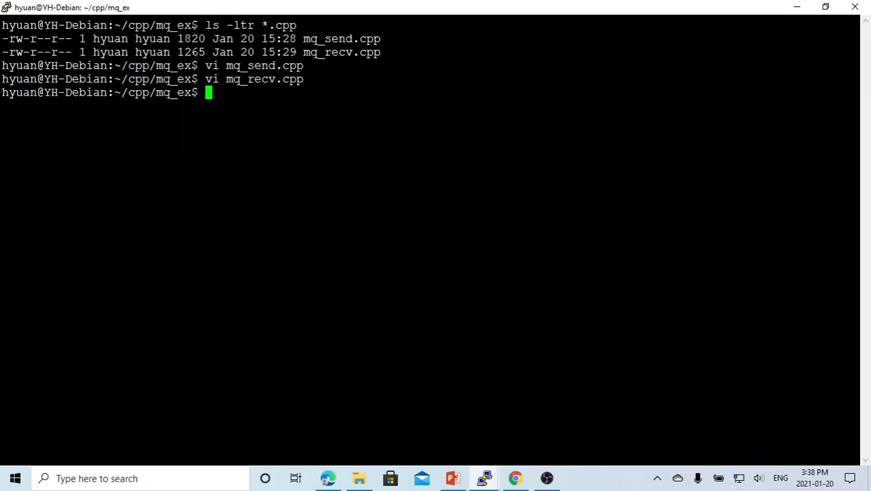
# Rebuild the sender and receiver programs with make, then clear the screen
pyautogui.write('mak')
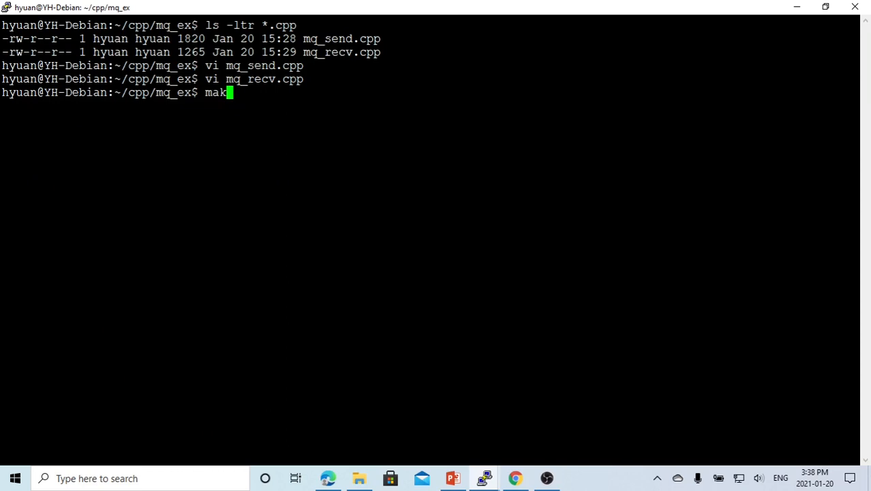
pyautogui.write('e clean')
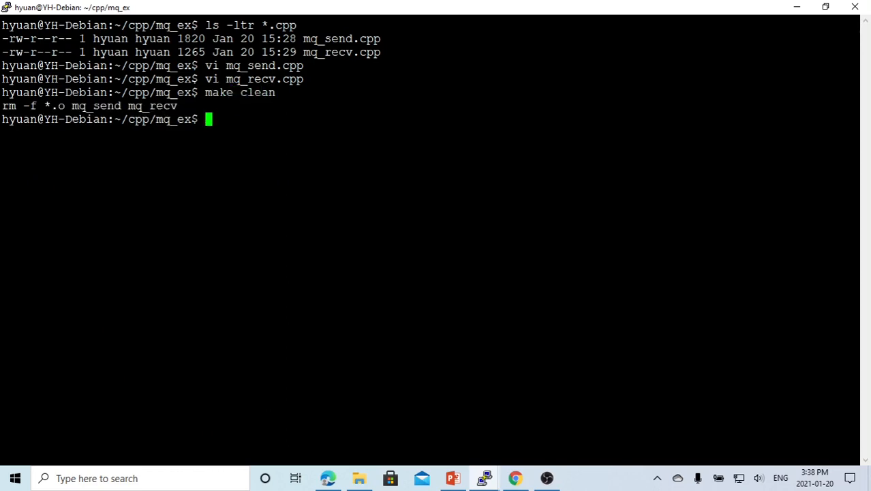
pyautogui.write('make all')
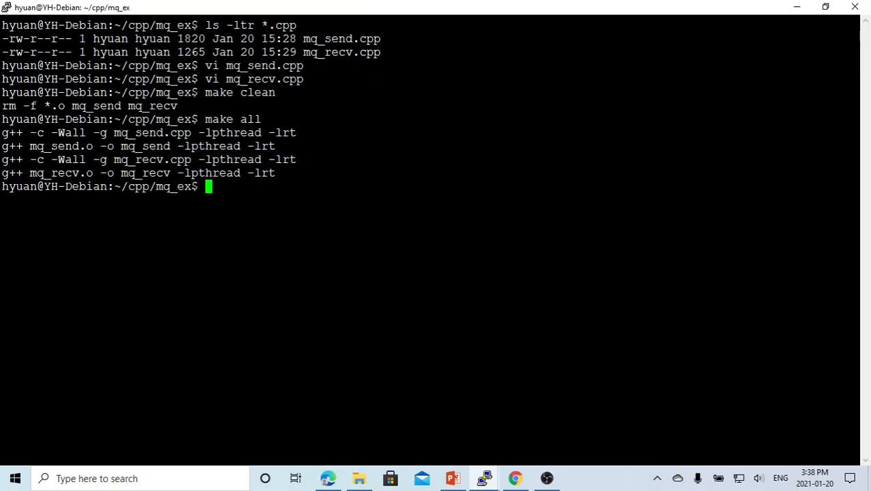
pyautogui.write('rm *.o')
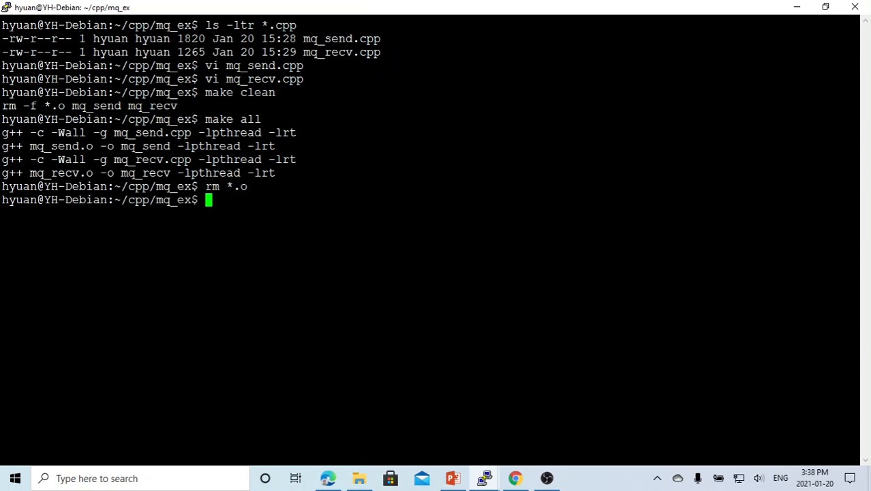
pyautogui.write('clear')
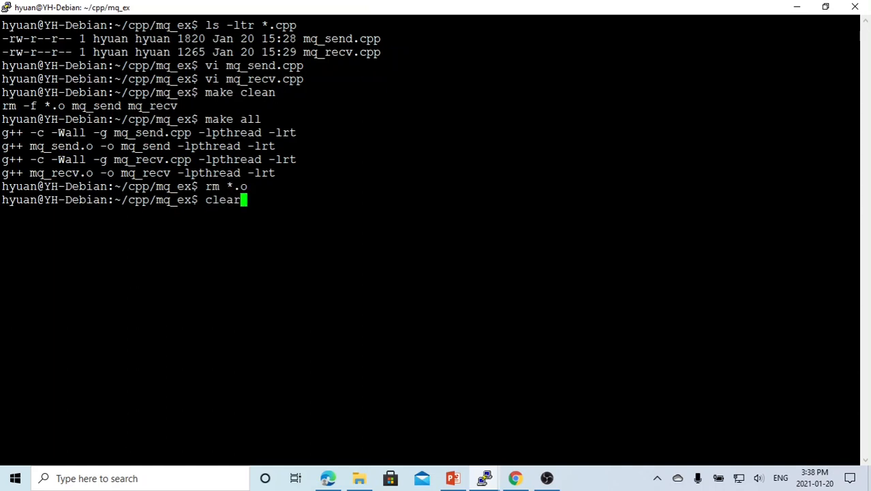
pyautogui.press('Return')
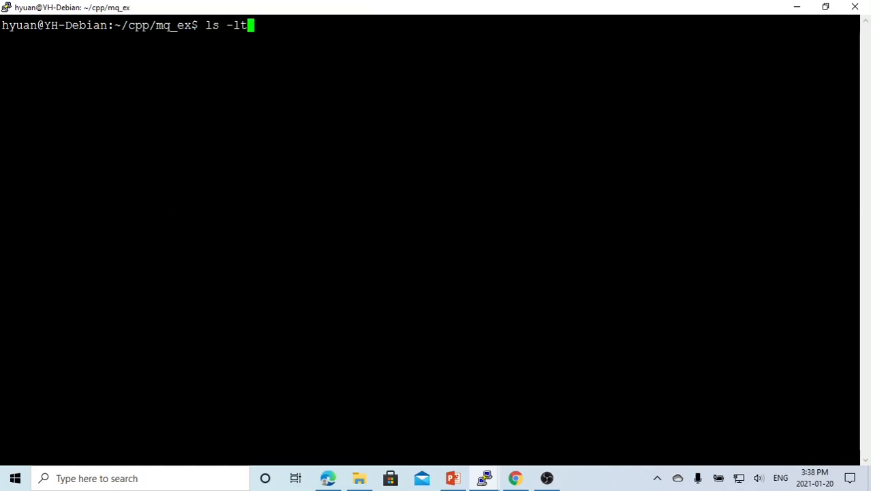
# List the project folder with ls -ltr and point out the mq_send and mq_recv executables
pyautogui.write('r')
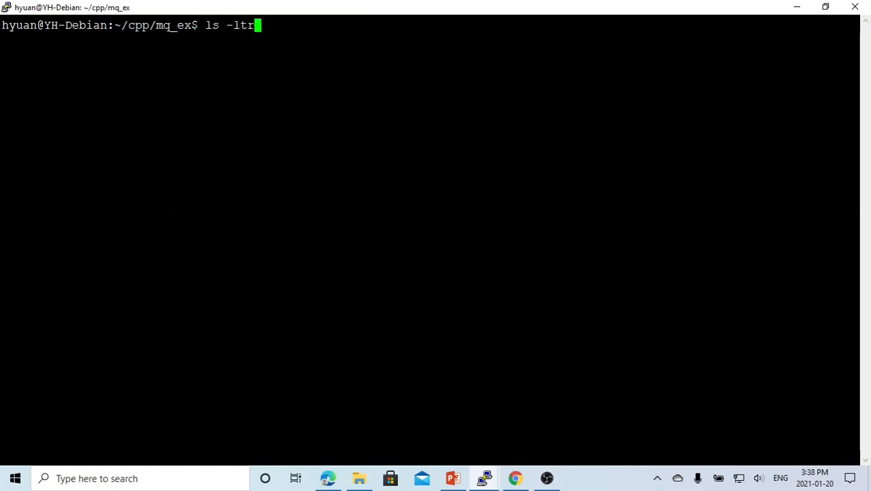
pyautogui.press('Return')
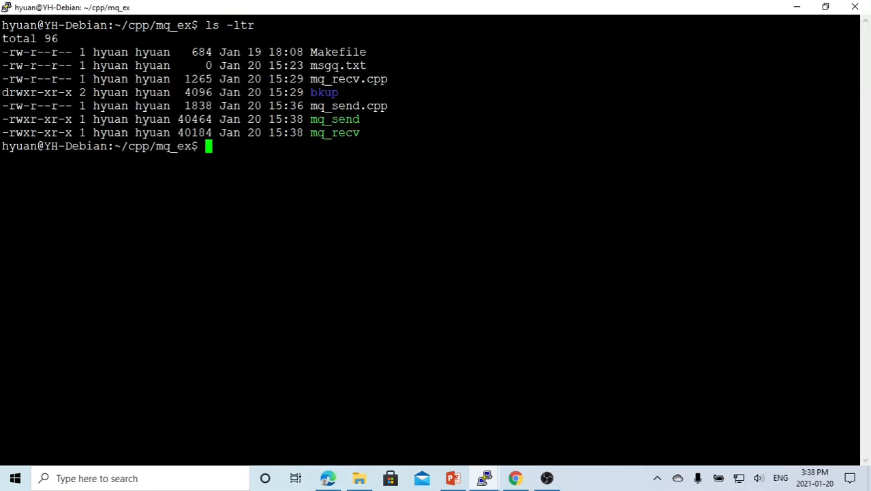
pyautogui.doubleClick(334, 132)
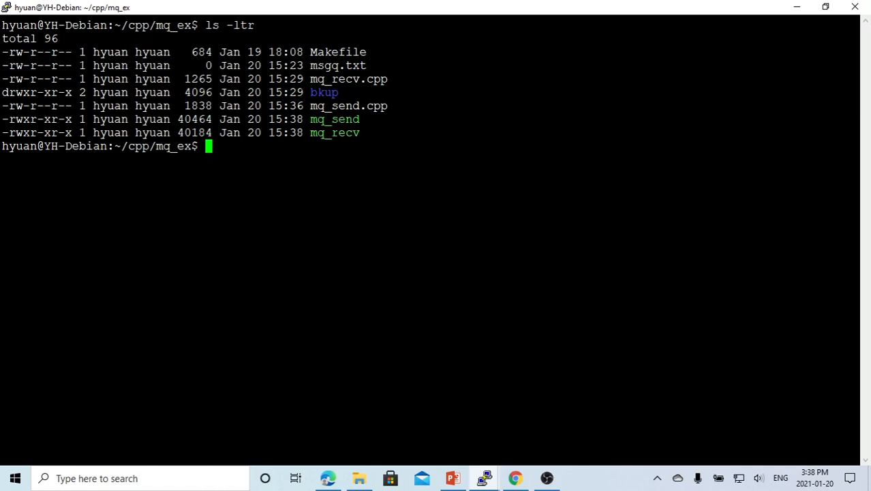
pyautogui.doubleClick(335, 118)
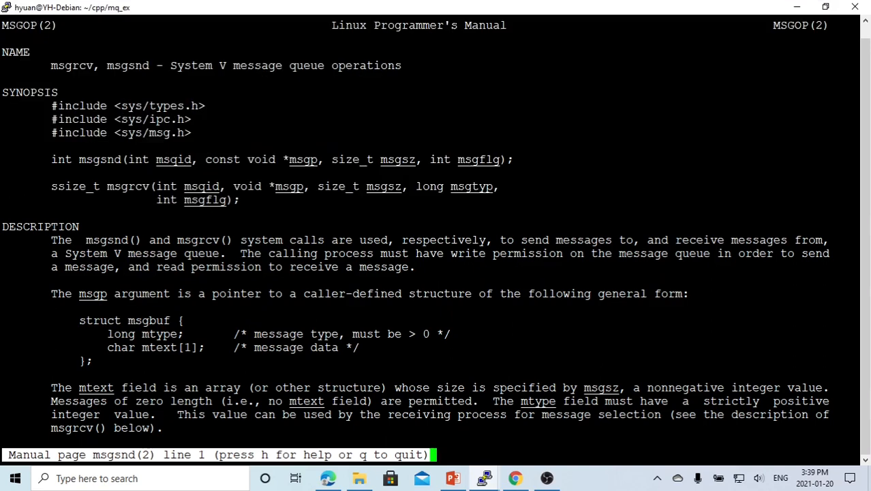
# Exit the msgsnd manual, launch mq_send in one terminal, and move to the other window
pyautogui.press('q')
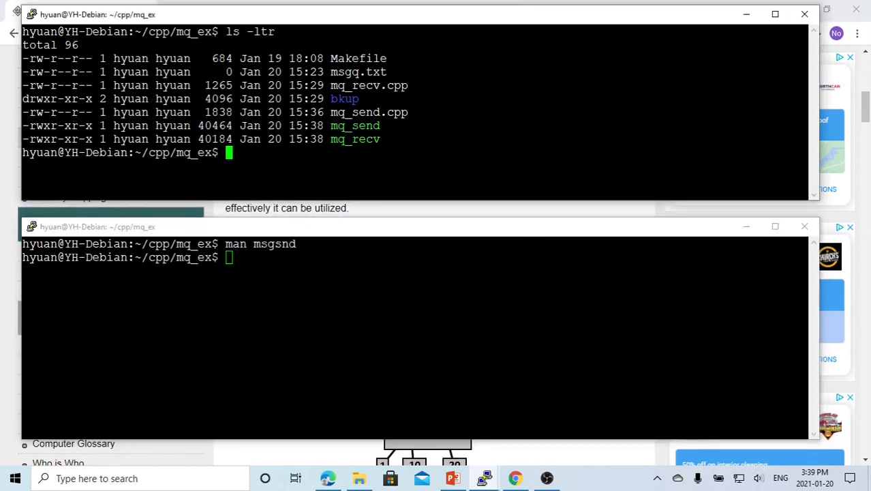
pyautogui.write('ls -ltr')
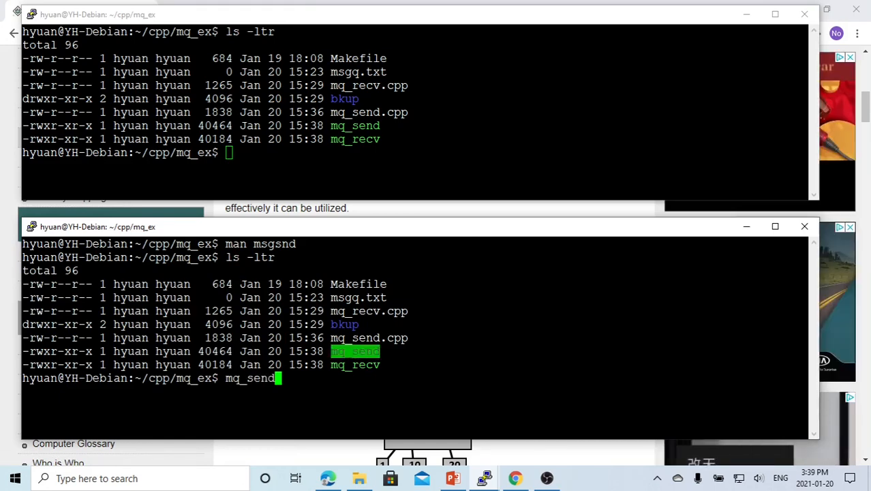
pyautogui.press('Return')
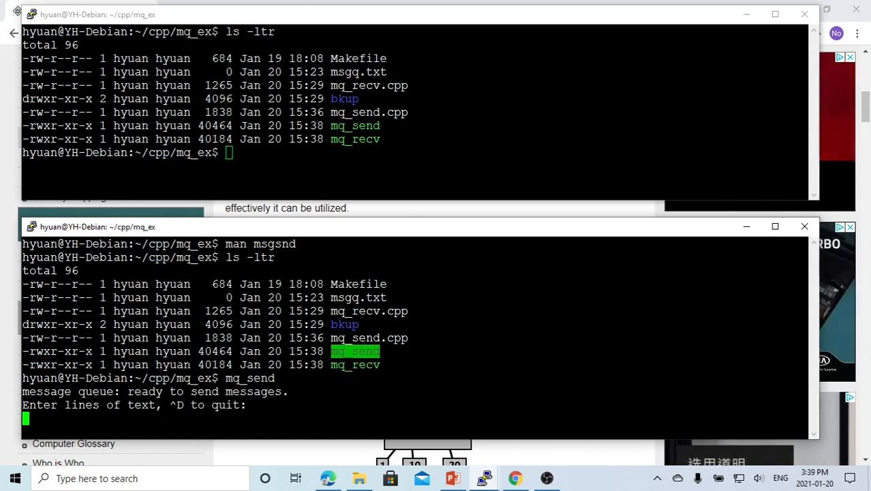
pyautogui.click(392, 14)
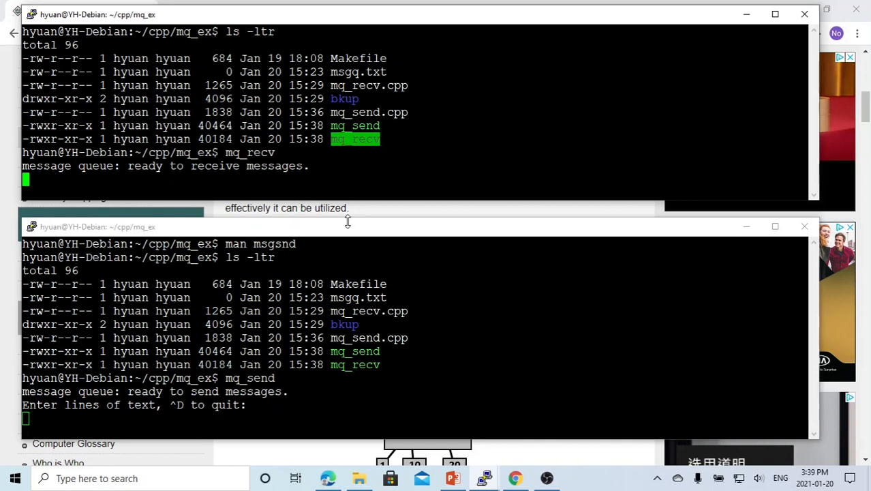
# Send 'this is my system V message 1' from mq_send into the queue
pyautogui.write('thi')
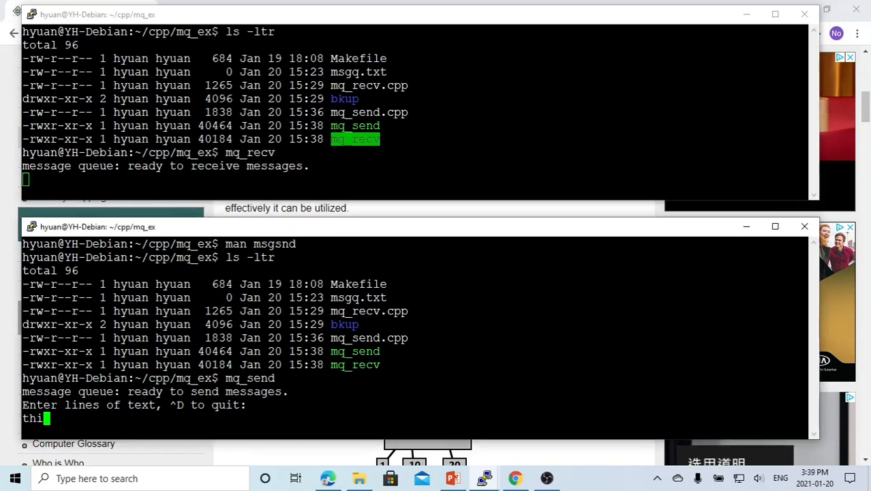
pyautogui.write('s is my')
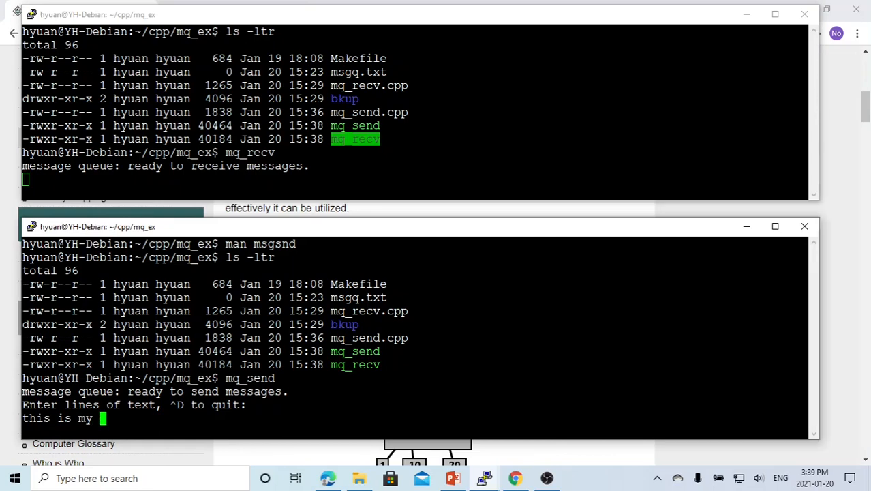
pyautogui.write('system V m')
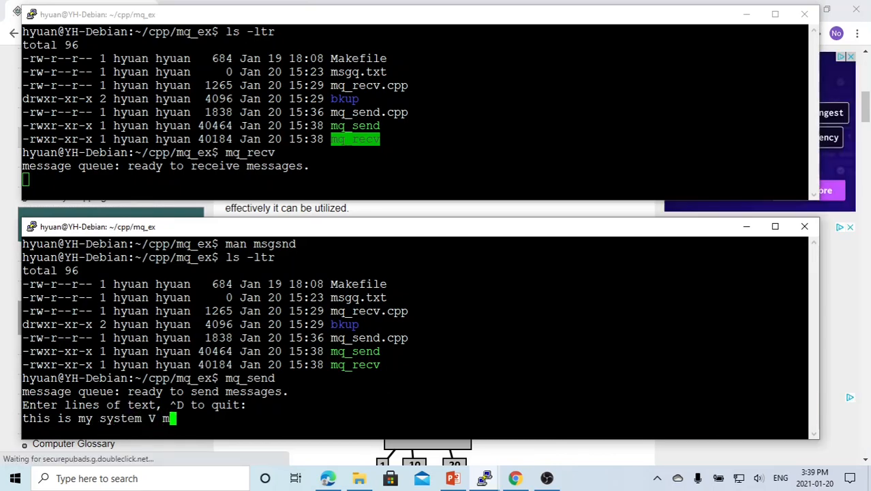
pyautogui.write('ess')
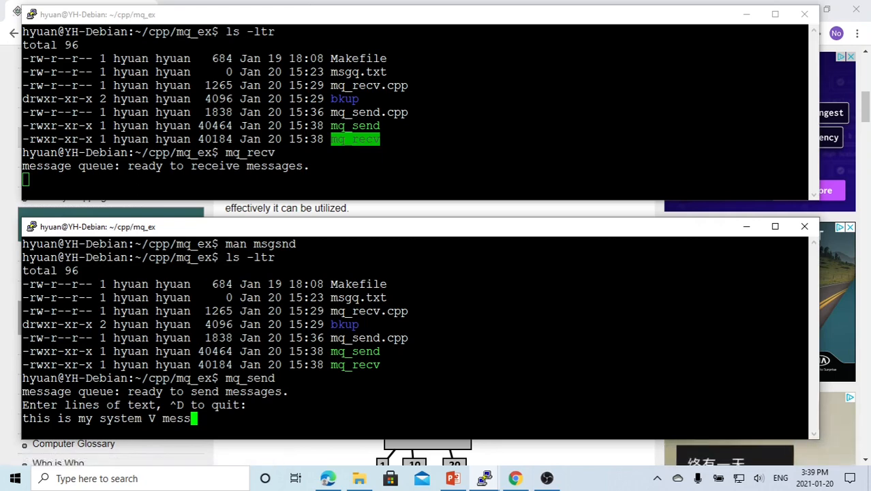
pyautogui.press('Return')
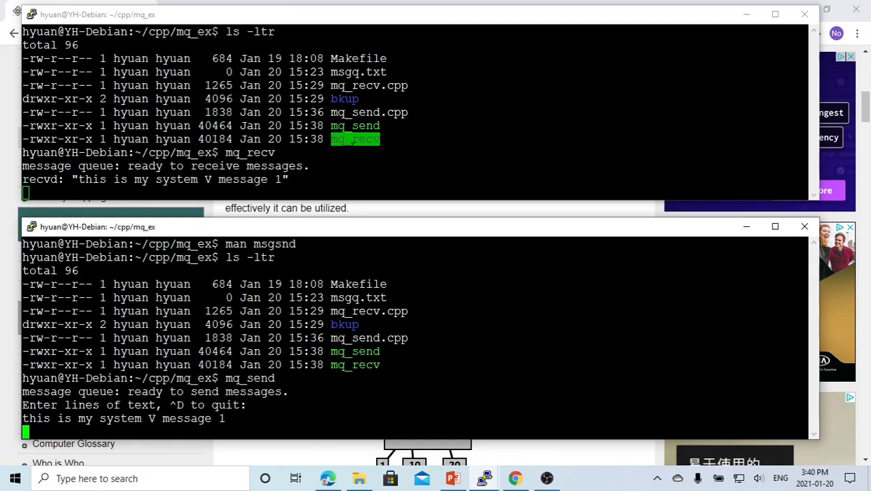
pyautogui.moveTo(274, 203)
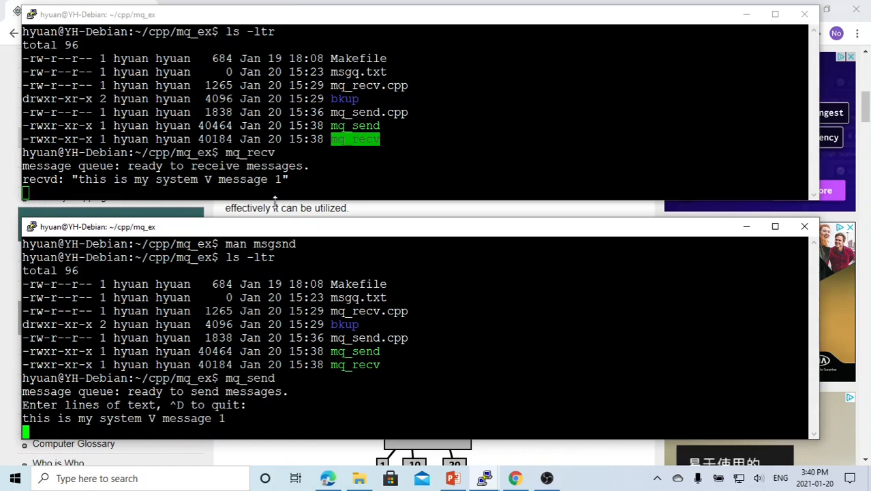
pyautogui.moveTo(275, 202)
pyautogui.write('^[')
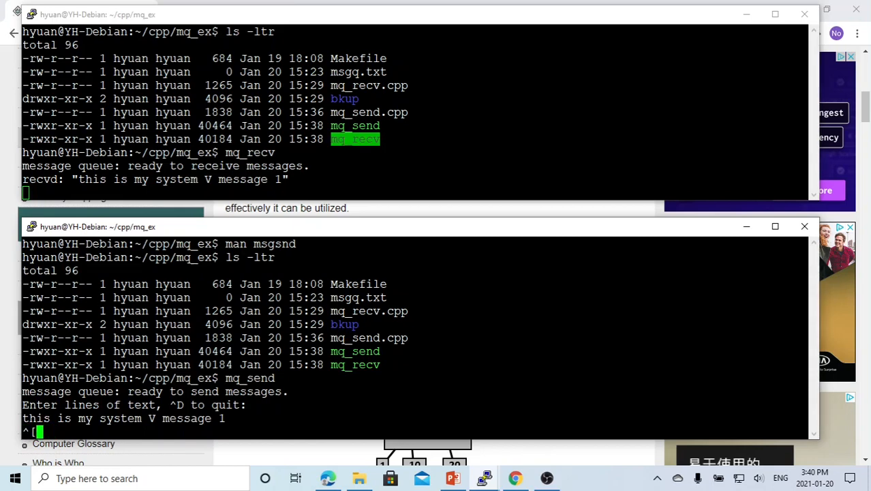
# Send the second message, 'This is my system message 2', and check the receiver's window
pyautogui.write('This is my syste')
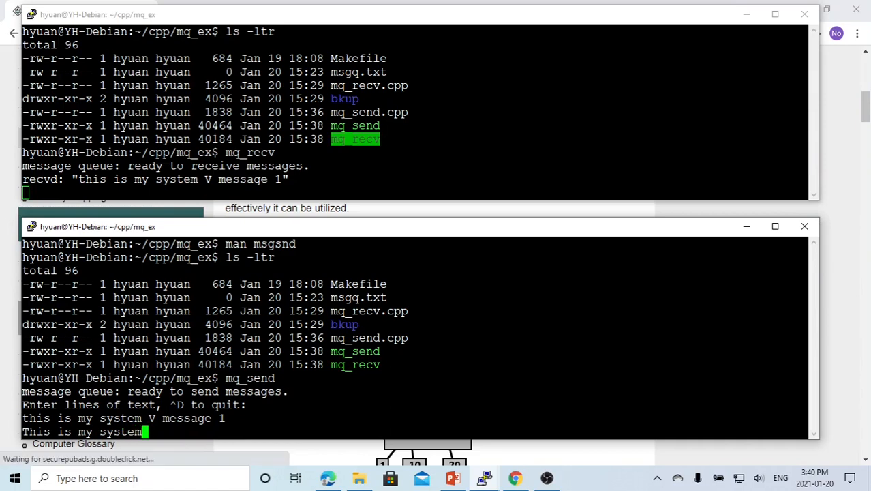
pyautogui.write('message 2')
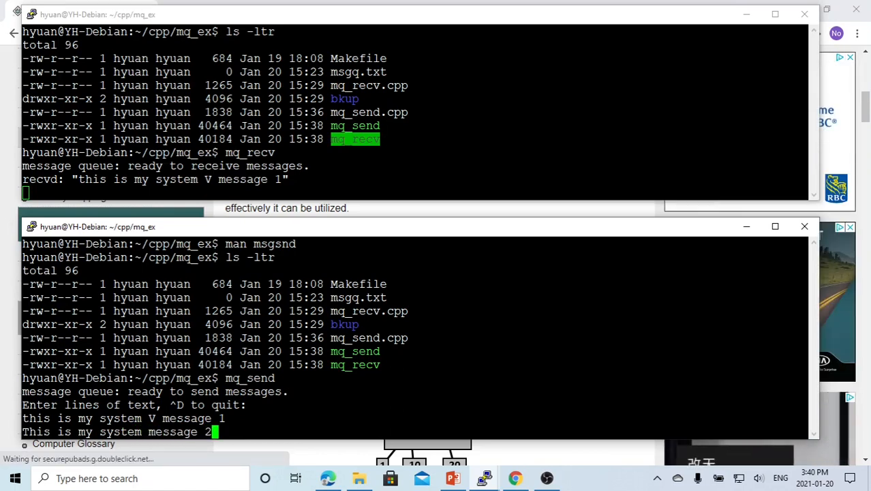
pyautogui.press('Return')
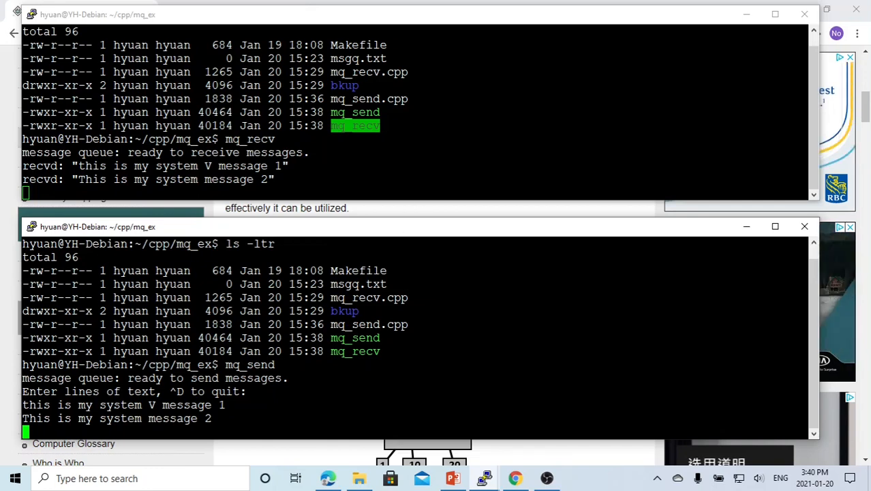
pyautogui.click(419, 15)
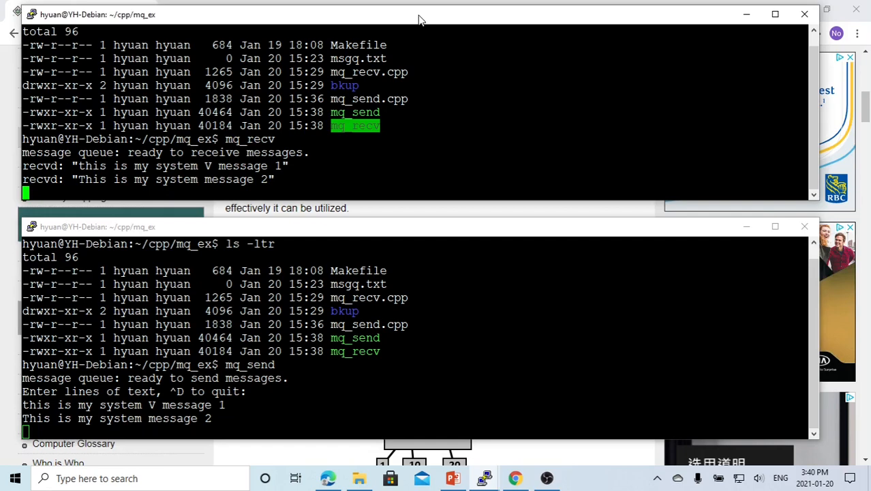
# Stop mq_recv with Ctrl+C and send messages 3 and 4 while it is down
pyautogui.press('ctrl+c')
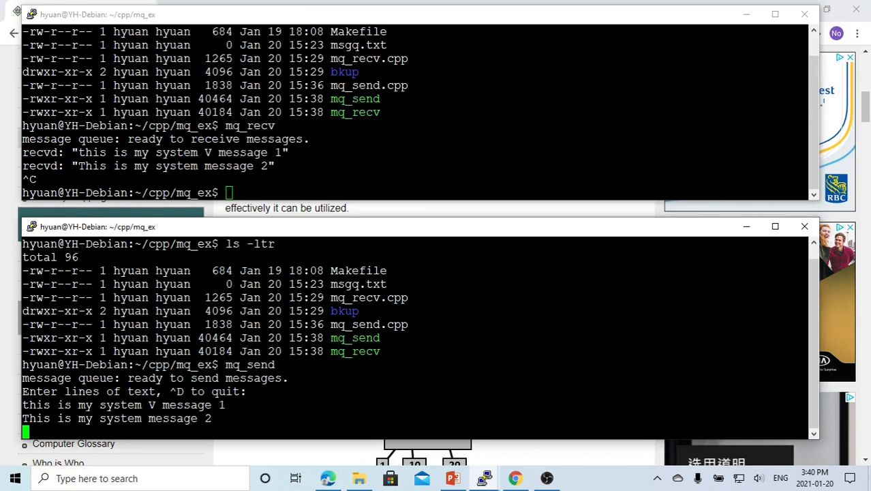
pyautogui.write('This')
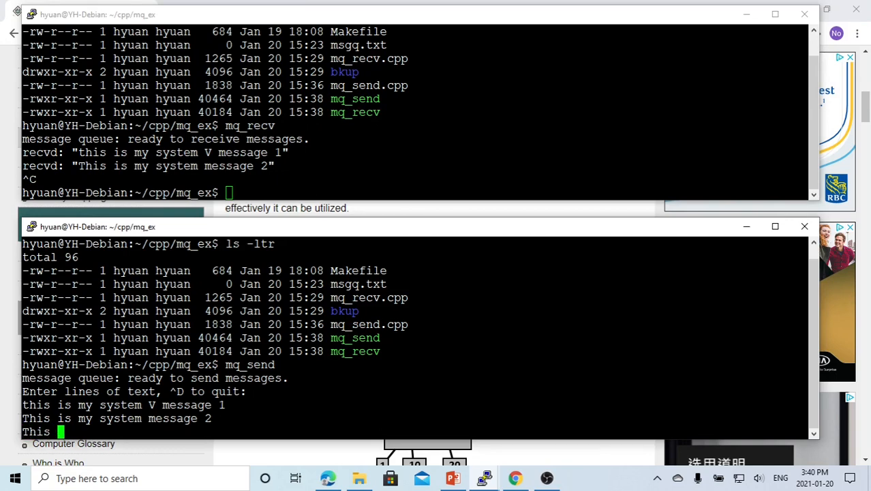
pyautogui.write('is message 3')
pyautogui.write('t')
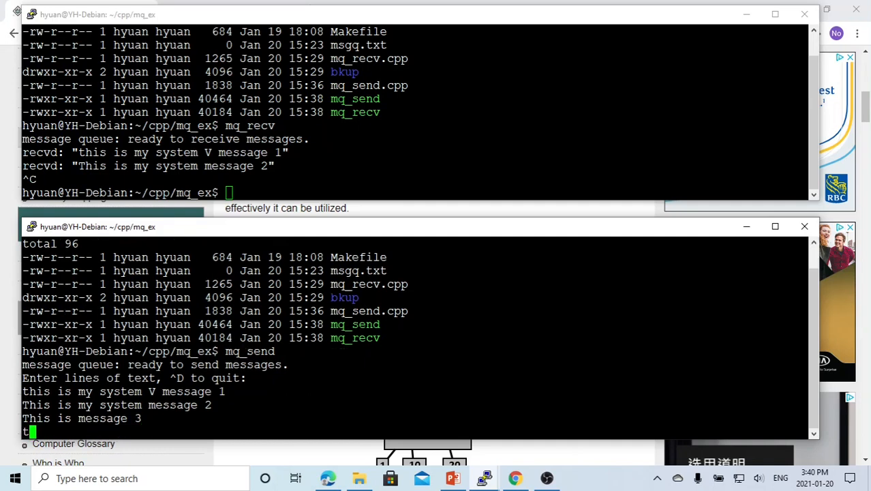
pyautogui.write('his is m')
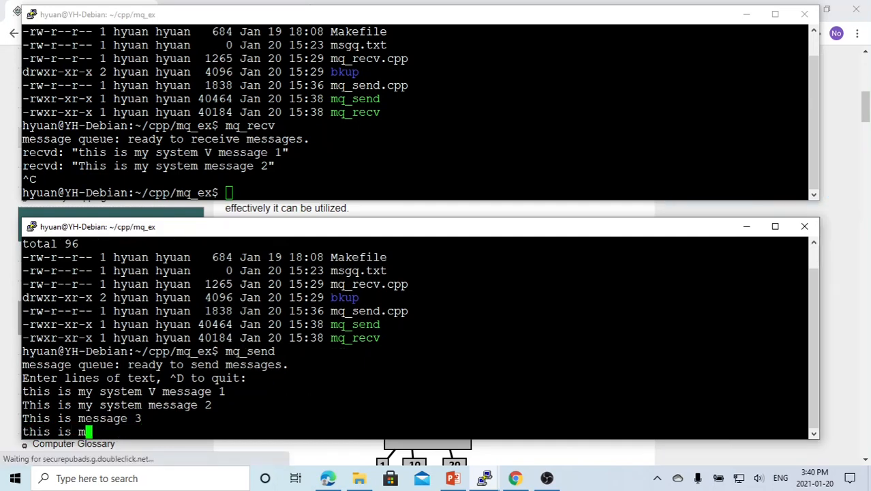
pyautogui.write('essage 4')
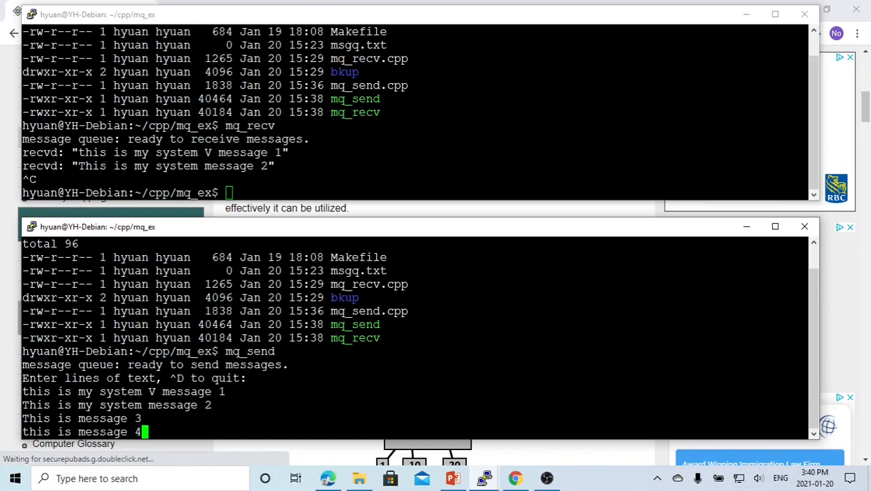
pyautogui.press('Return')
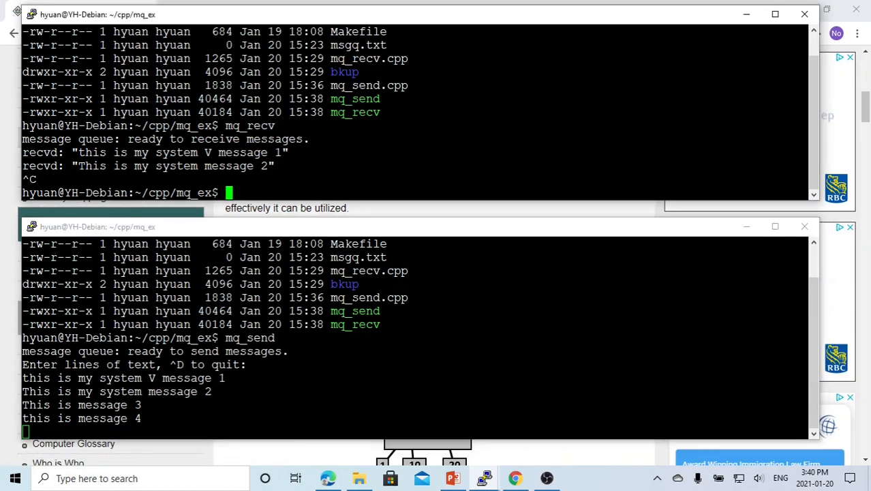
# Rerun mq_recv to collect the queued messages, then return to the PowerPoint slide
pyautogui.write('mq_recv')
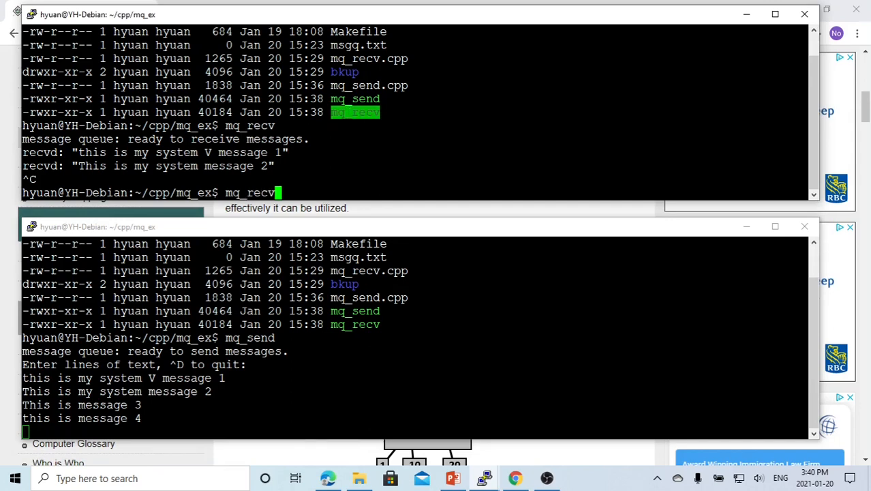
pyautogui.press('Return')
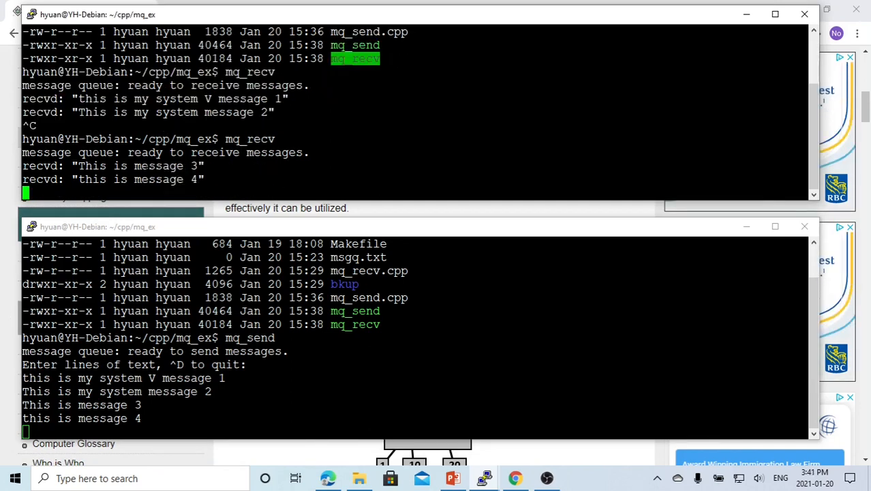
pyautogui.doubleClick(158, 178)
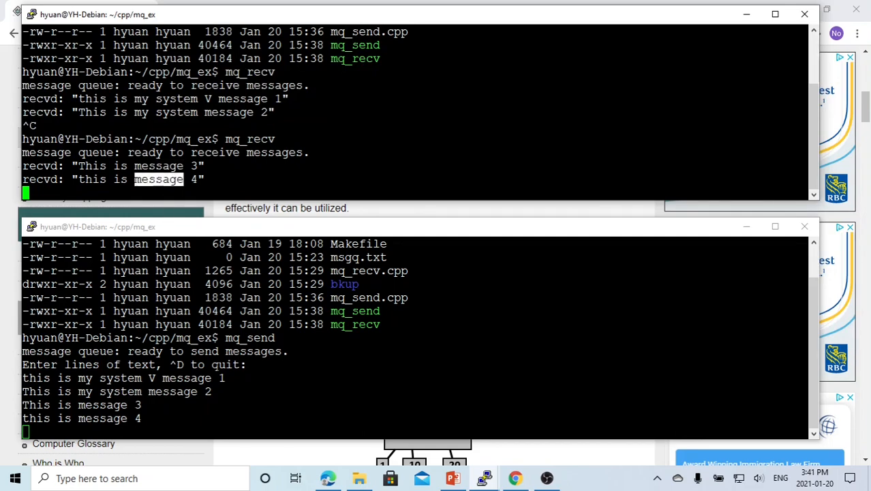
pyautogui.moveTo(504, 442)
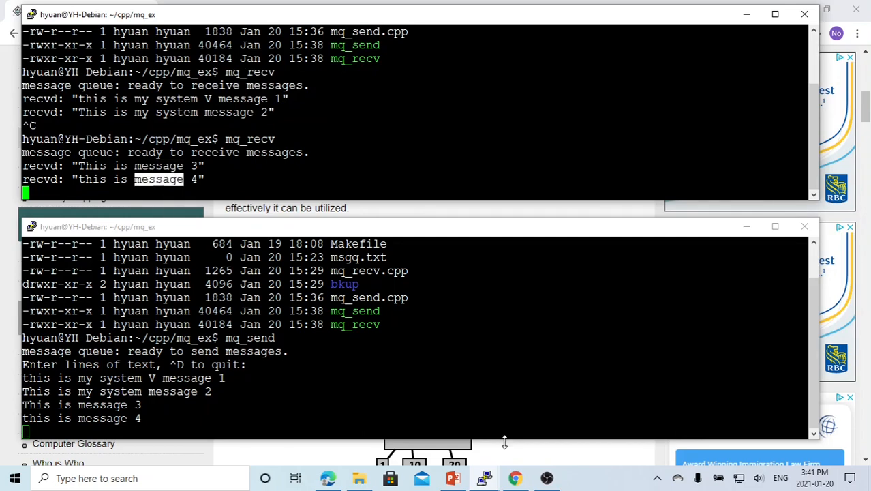
pyautogui.click(452, 477)
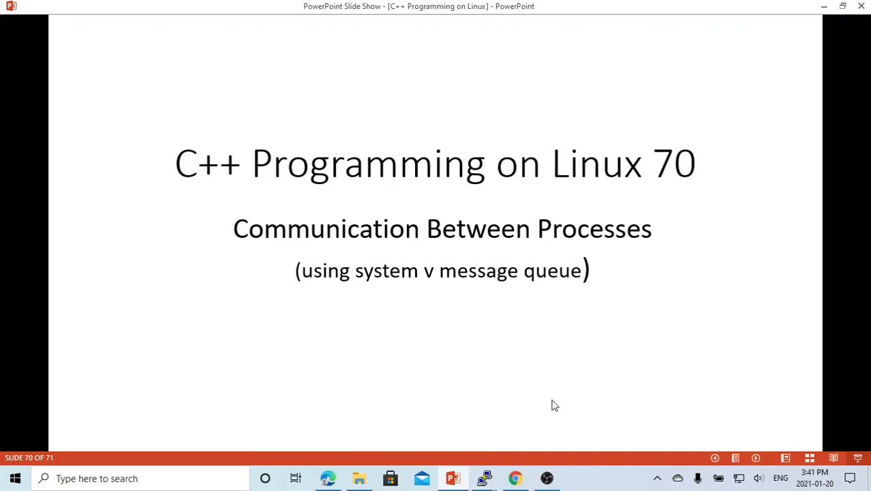
pyautogui.moveTo(562, 364)
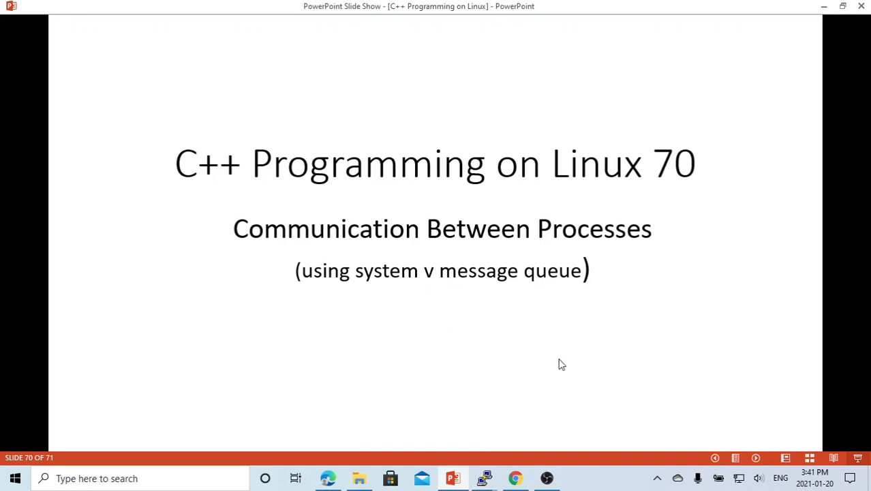